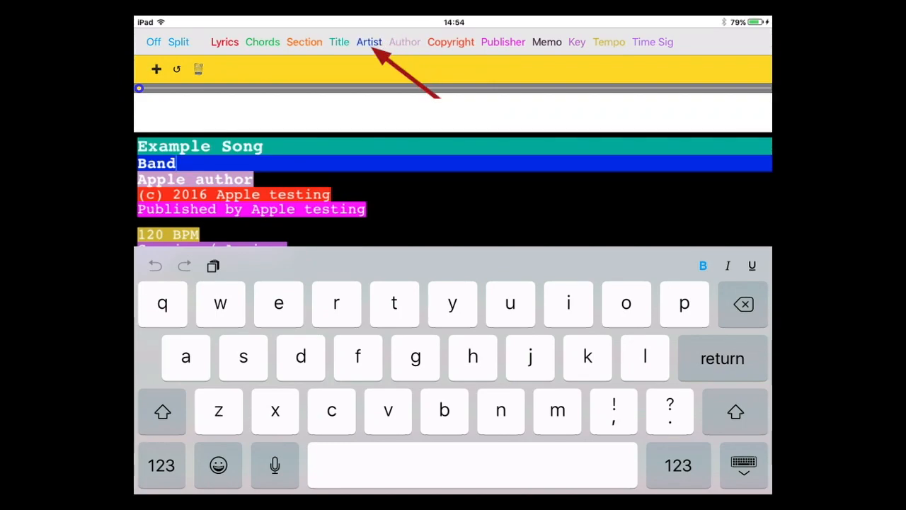
Step: Insert a 'b' chord after F on the first Verse 1 chord line
{"action": "scroll", "scroll_direction": "down", "scroll_amount": 3}
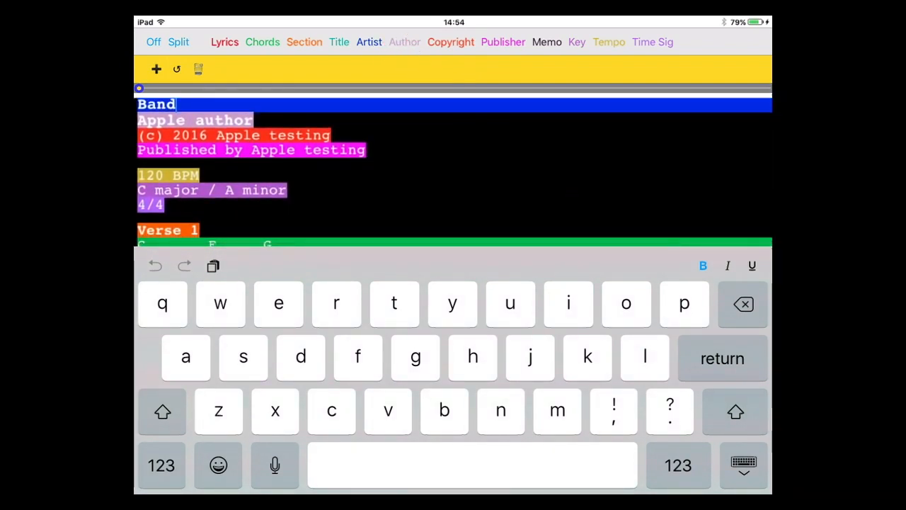
{"action": "scroll", "scroll_direction": "down", "scroll_amount": 3}
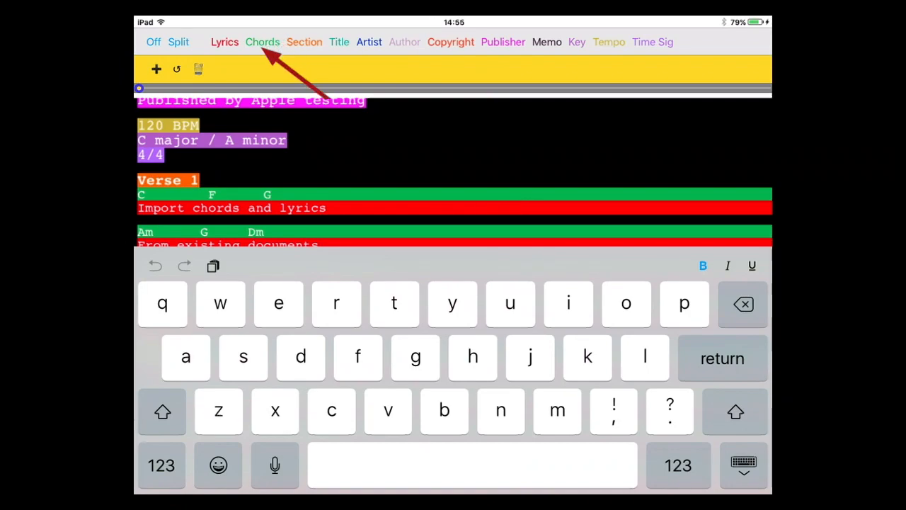
{"action": "left_click", "coordinate": [162, 411]}
{"action": "type", "text": "B"}
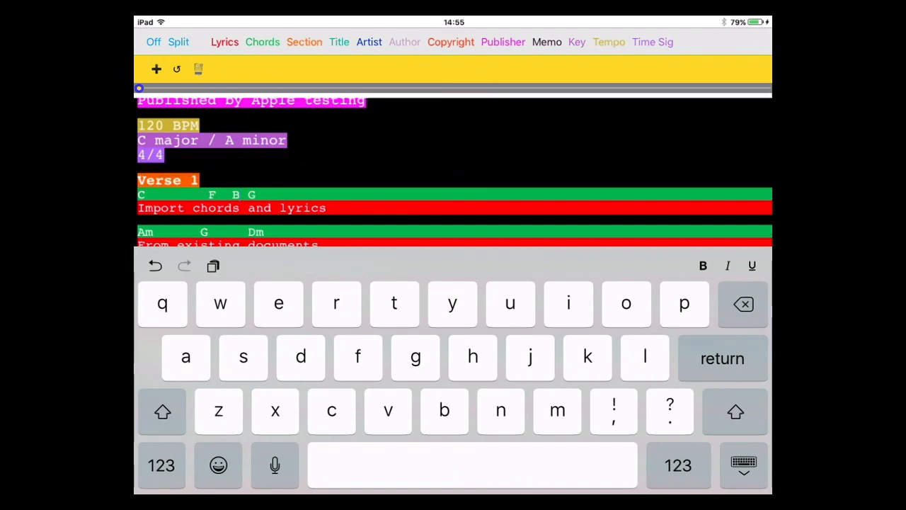
{"action": "type", "text": "b  Em"}
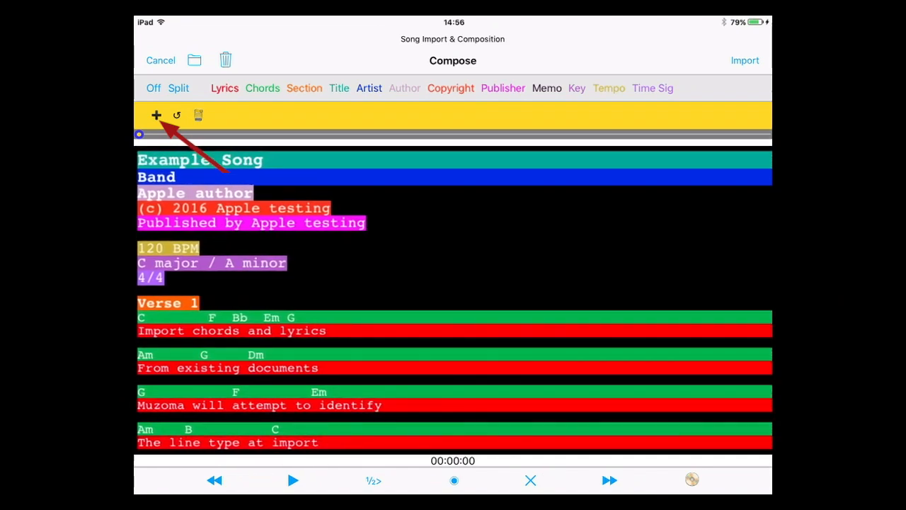
Step: Pick D minor in the Chord Picker and add Dm to the palette
{"action": "left_click", "coordinate": [156, 115]}
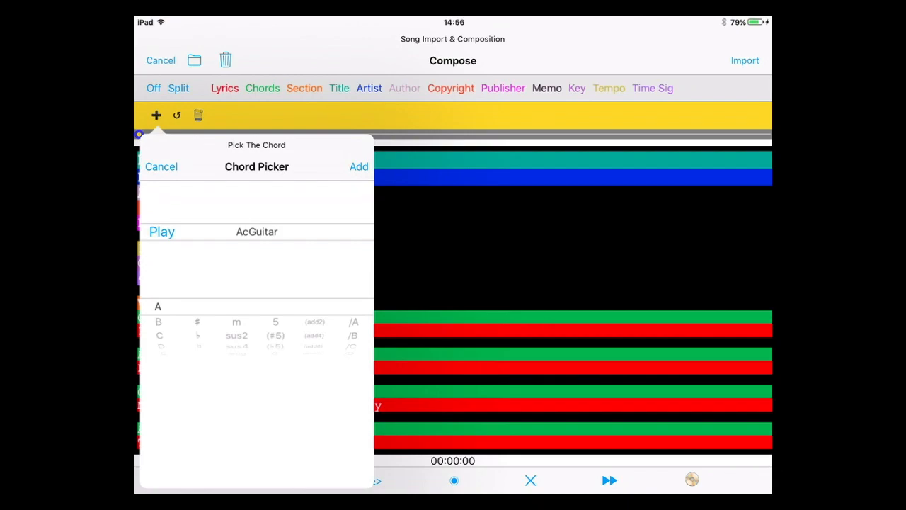
{"action": "scroll", "scroll_direction": "down", "scroll_amount": 3}
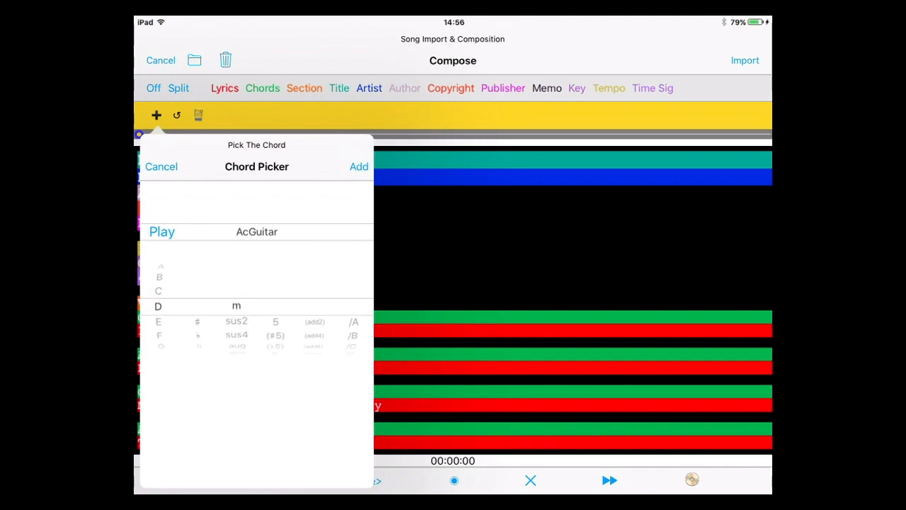
{"action": "left_click", "coordinate": [256, 232]}
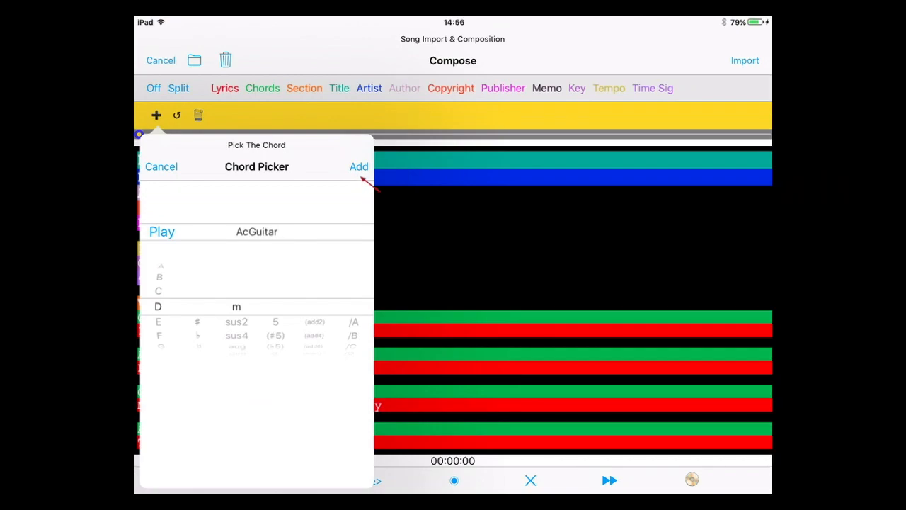
{"action": "left_click", "coordinate": [358, 167]}
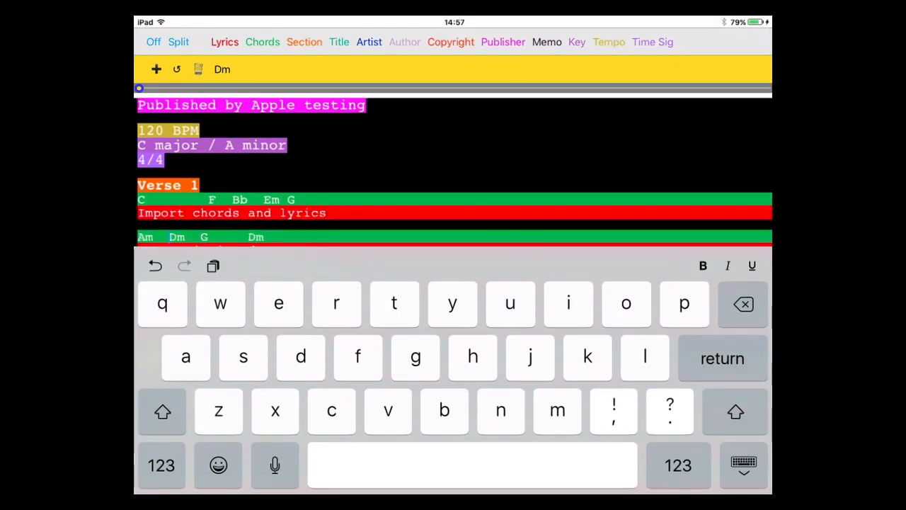
Step: Finish editing the split verse line, hide the keyboard and scroll down
{"action": "left_click", "coordinate": [162, 411]}
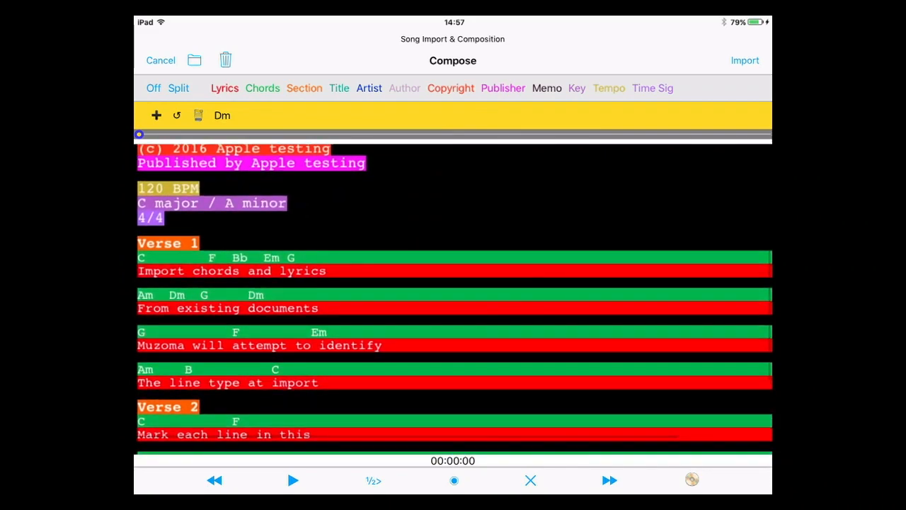
{"action": "scroll", "scroll_direction": "down", "scroll_amount": 3}
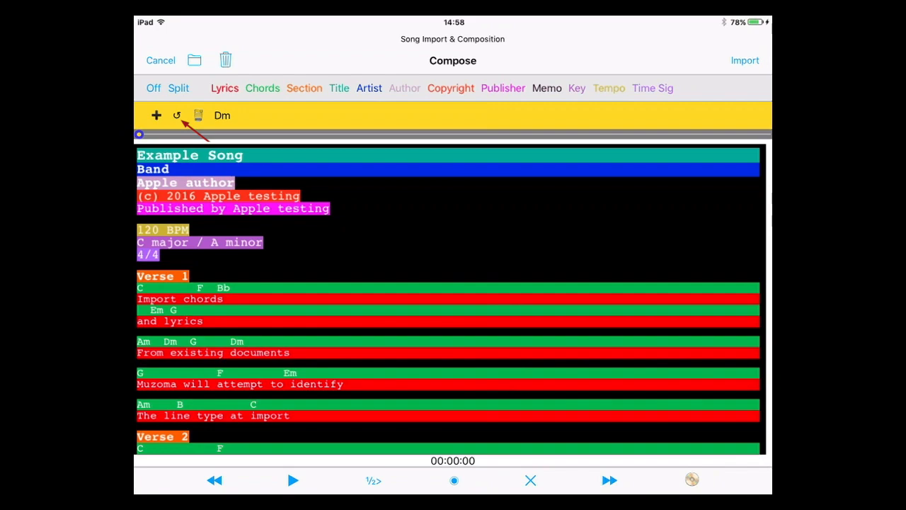
Step: Collect Dm, C, F, Bb, Em, G, Am and B into the chord palette
{"action": "left_click", "coordinate": [198, 116]}
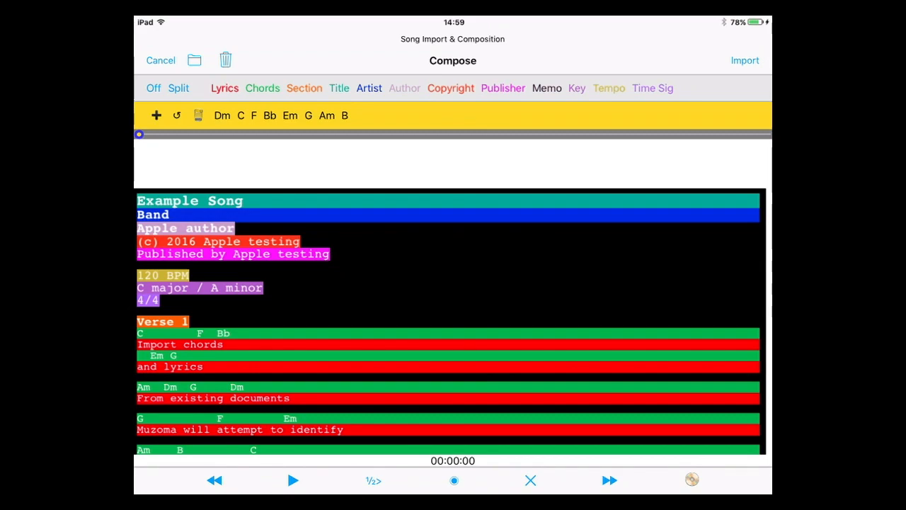
{"action": "left_click", "coordinate": [227, 59]}
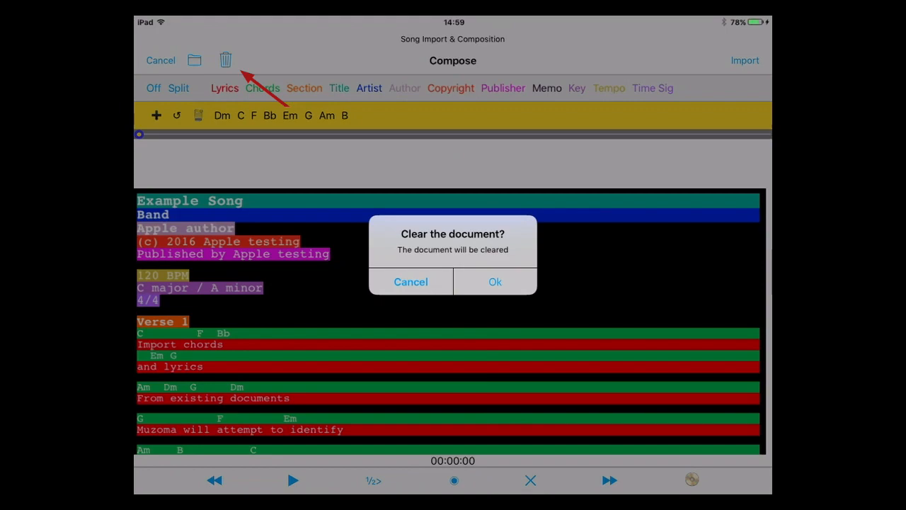
Step: Confirm clearing the document and browse iCloud Drive for a song file
{"action": "left_click", "coordinate": [494, 281]}
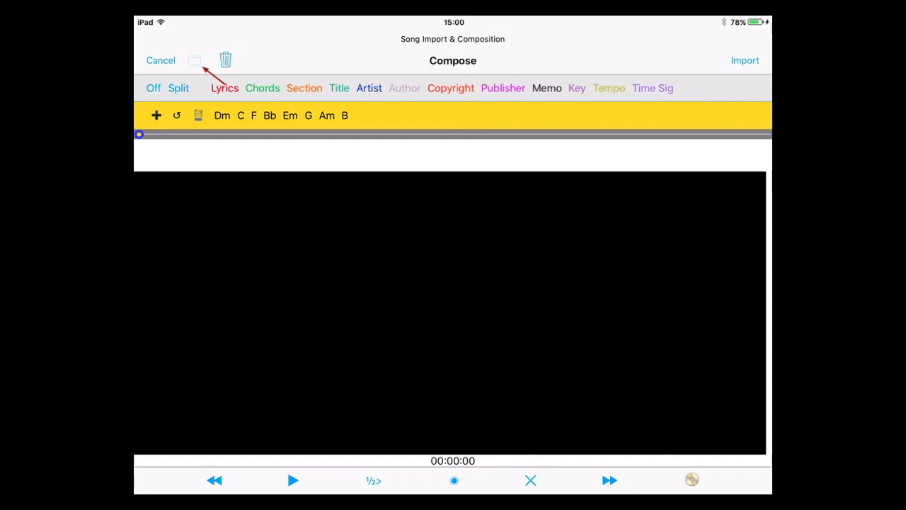
{"action": "left_click", "coordinate": [195, 59]}
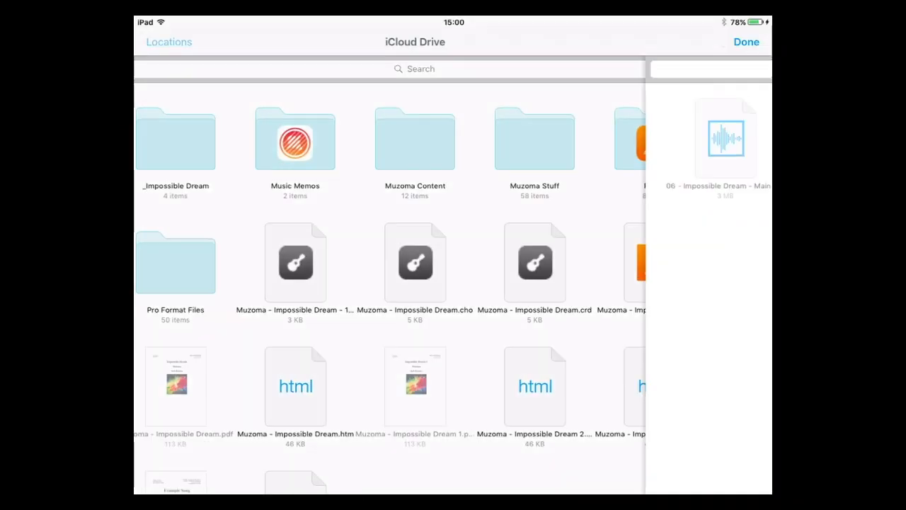
Step: Open the Impossible Dream song file and start editing it in the composer
{"action": "double_click", "coordinate": [175, 138]}
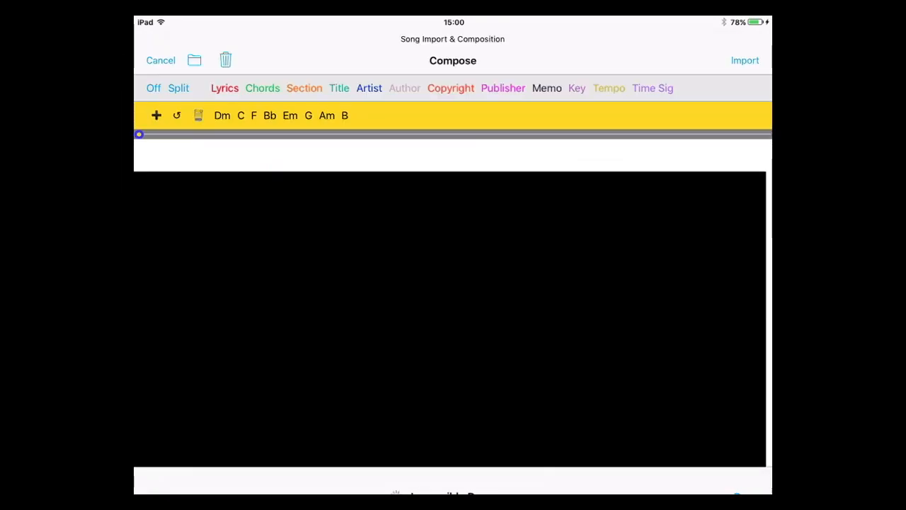
{"action": "left_click", "coordinate": [752, 60]}
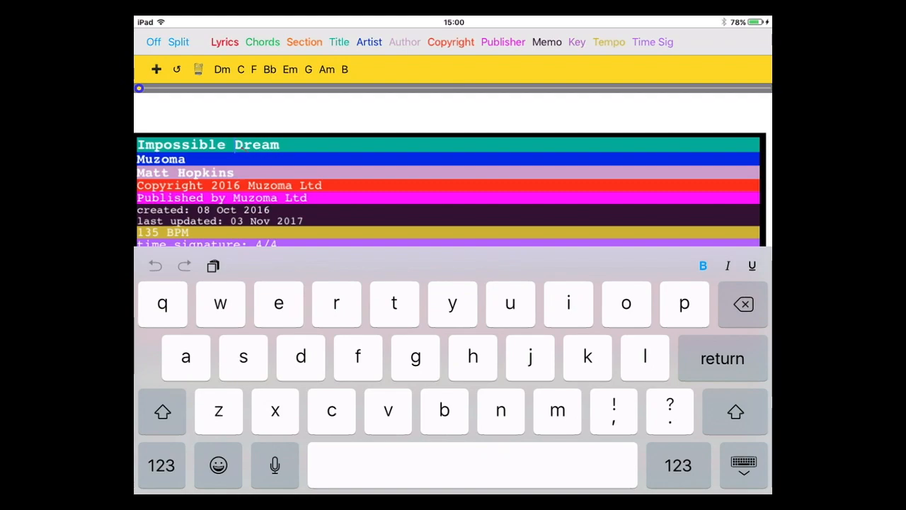
Step: Step through the copyright and Click 2 bars lines and mark the Intro's A7 line as chords
{"action": "left_click", "coordinate": [162, 412]}
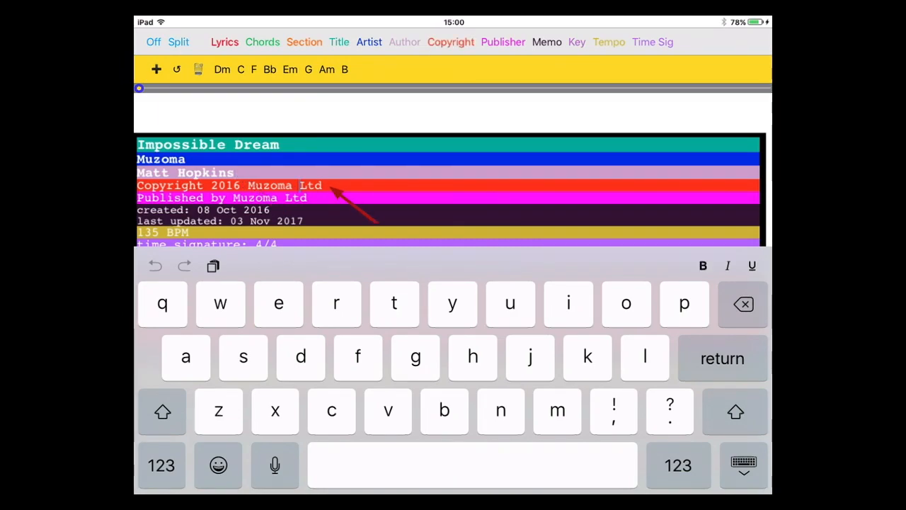
{"action": "left_click", "coordinate": [162, 412]}
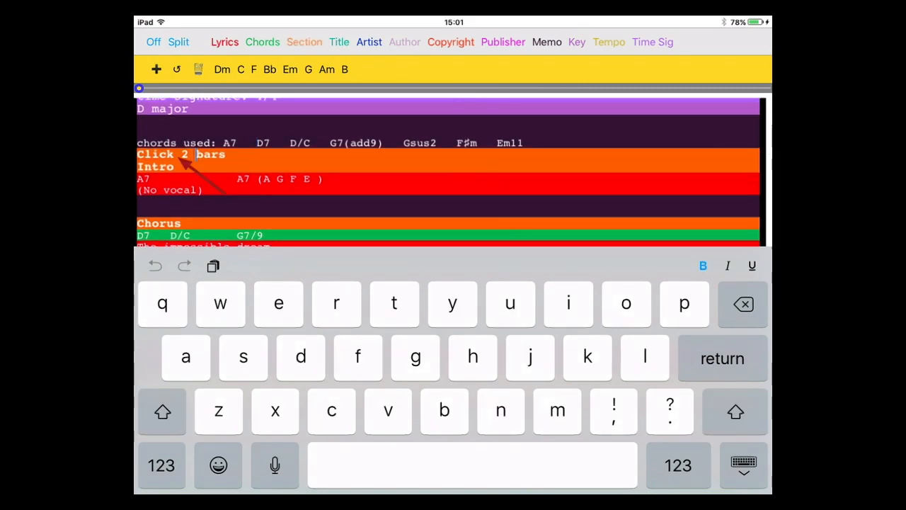
{"action": "left_click", "coordinate": [162, 412]}
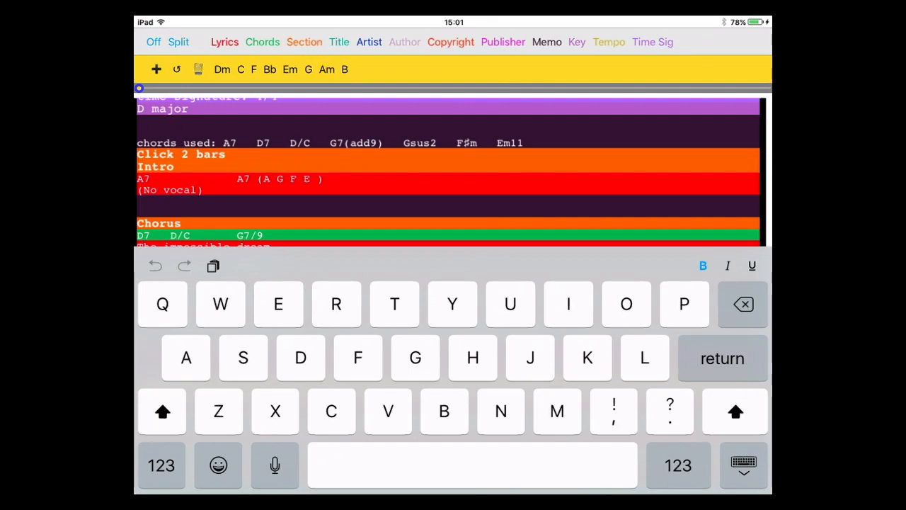
{"action": "left_click", "coordinate": [703, 266]}
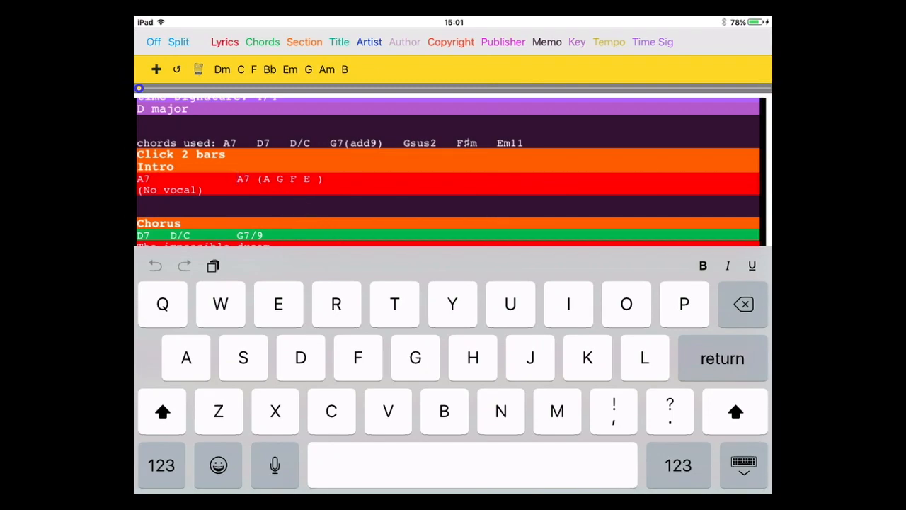
{"action": "left_click", "coordinate": [262, 42]}
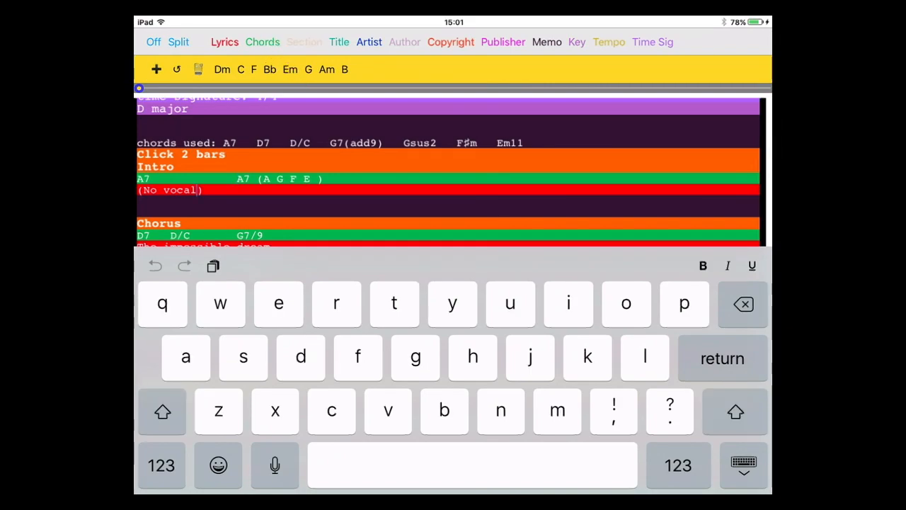
Step: Scroll through the choruses, instrumental and outro, dismissing the keyboard
{"action": "scroll", "scroll_direction": "down", "scroll_amount": 3}
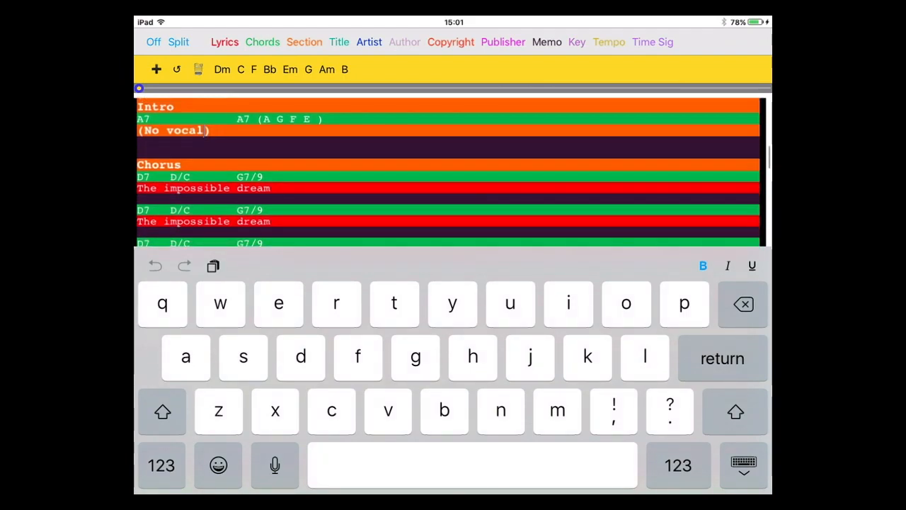
{"action": "left_click", "coordinate": [161, 412]}
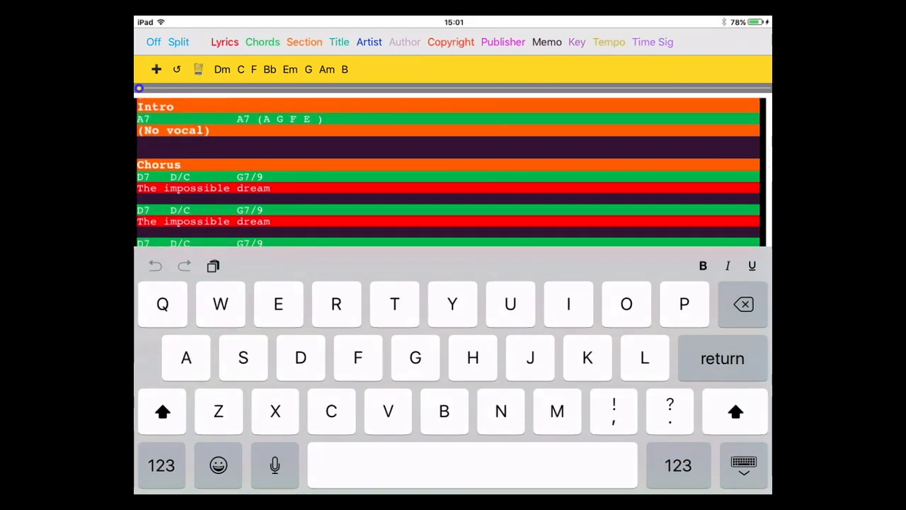
{"action": "scroll", "scroll_direction": "down", "scroll_amount": 3}
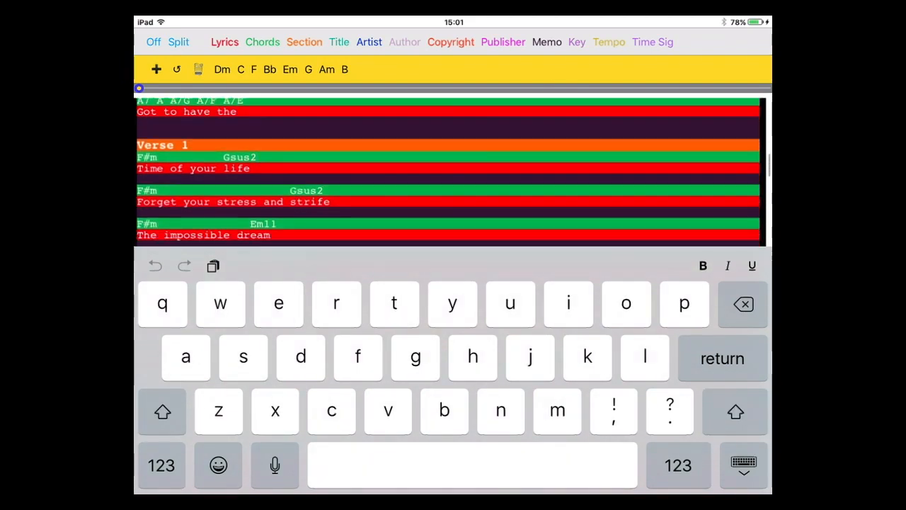
{"action": "scroll", "scroll_direction": "down", "scroll_amount": 3}
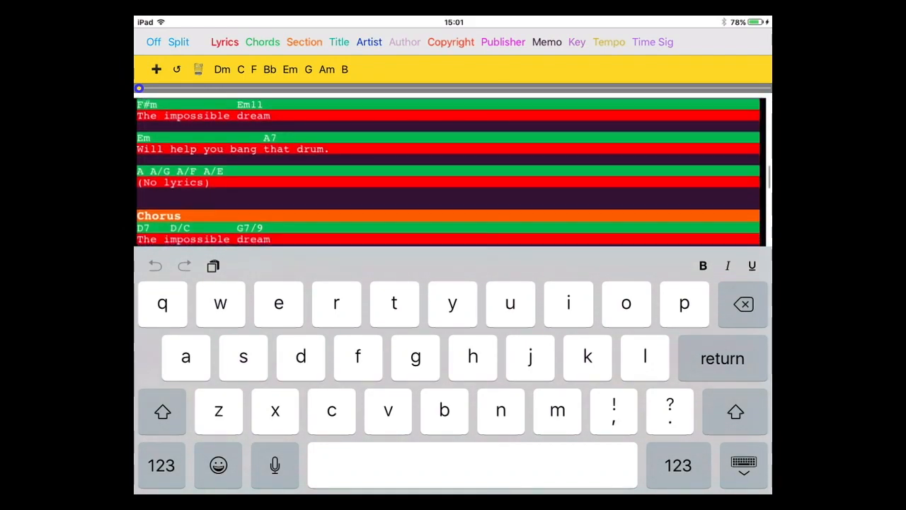
{"action": "scroll", "scroll_direction": "down", "scroll_amount": 3}
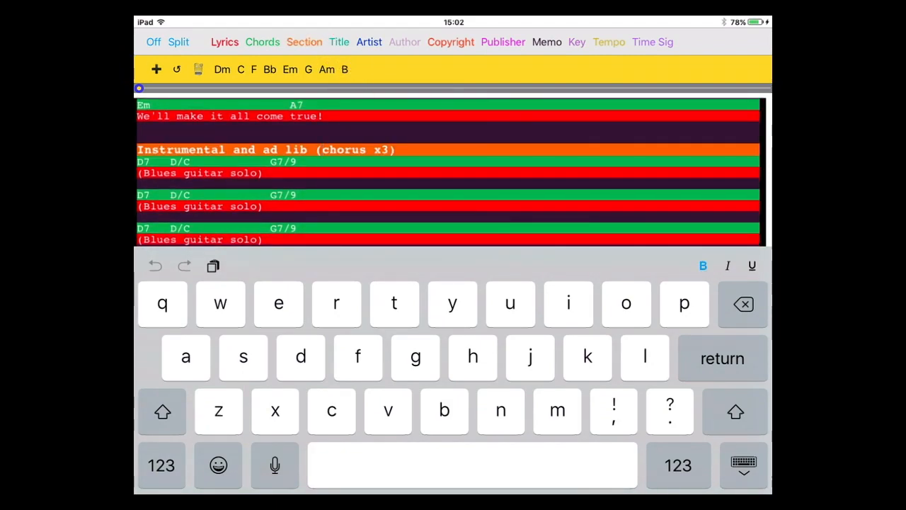
{"action": "scroll", "scroll_direction": "down", "scroll_amount": 3}
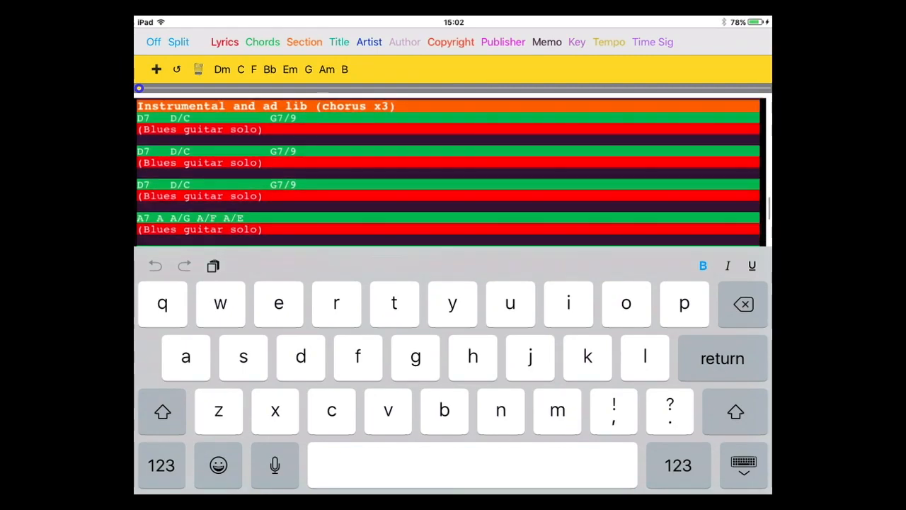
{"action": "scroll", "scroll_direction": "down", "scroll_amount": 3}
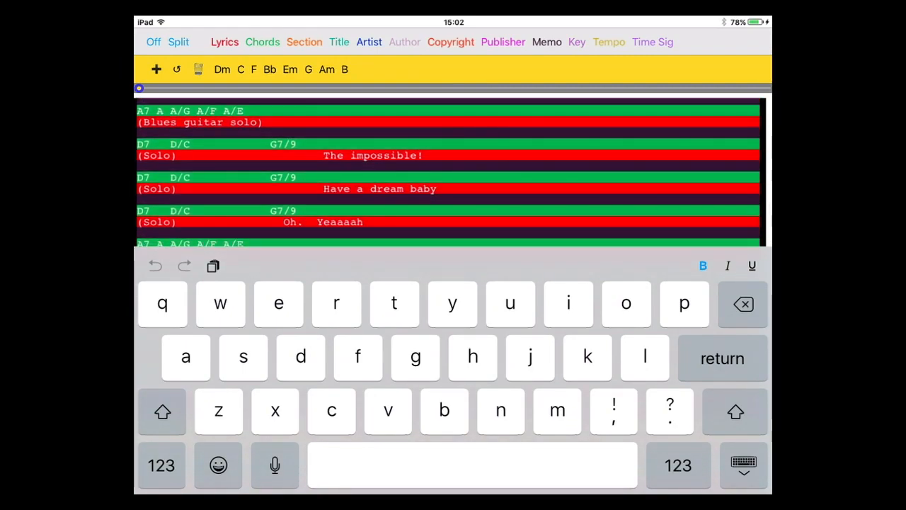
{"action": "scroll", "scroll_direction": "down", "scroll_amount": 3}
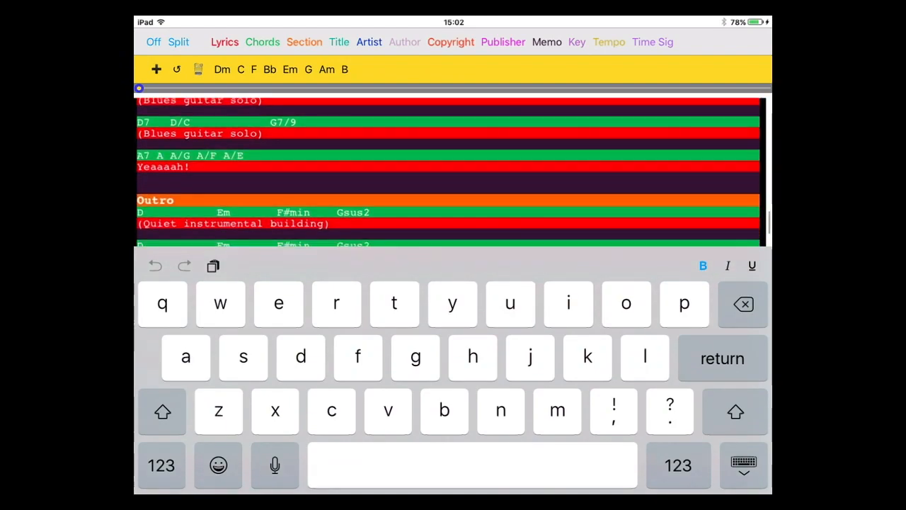
{"action": "scroll", "scroll_direction": "down", "scroll_amount": 3}
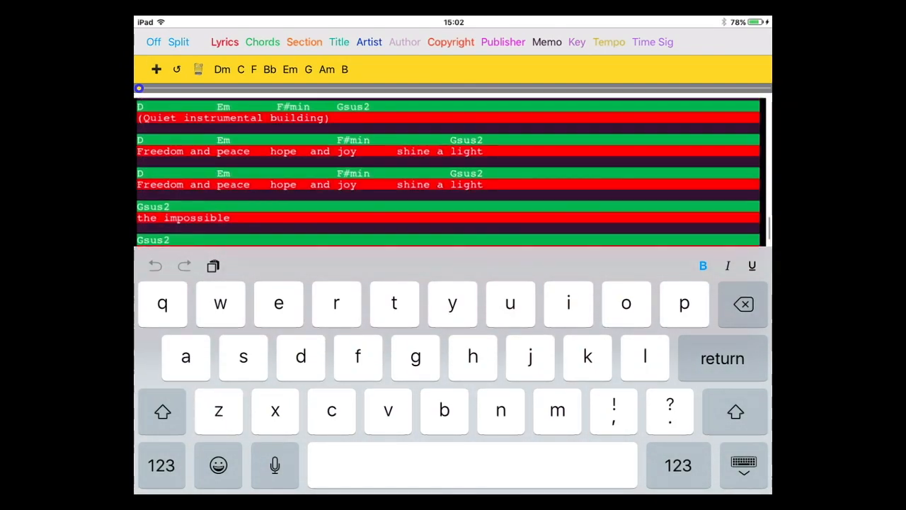
{"action": "scroll", "scroll_direction": "down", "scroll_amount": 3}
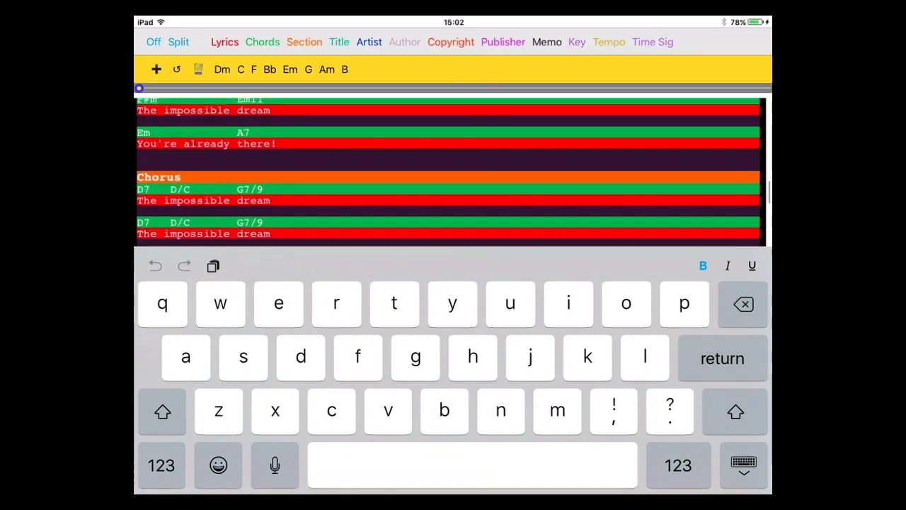
{"action": "scroll", "scroll_direction": "down", "scroll_amount": 3}
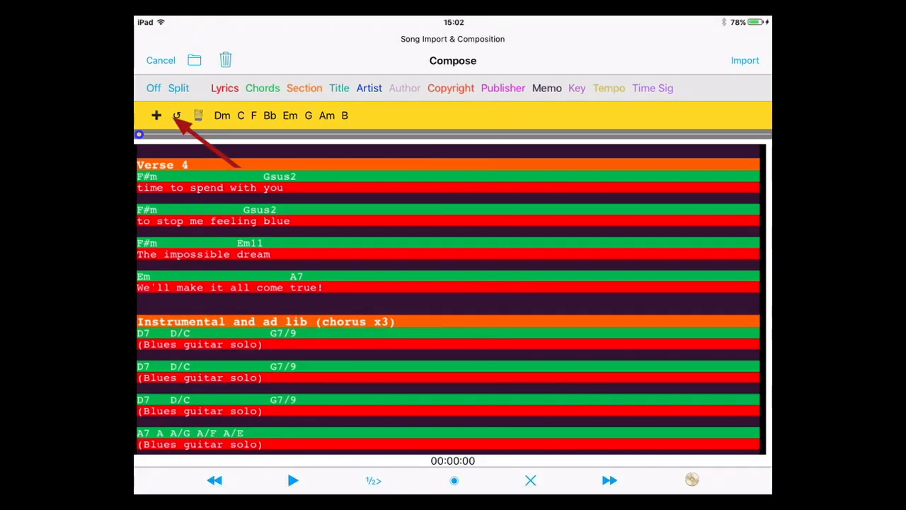
Step: Rebuild the chord list from Impossible Dream's chords and open the document details
{"action": "left_click", "coordinate": [177, 115]}
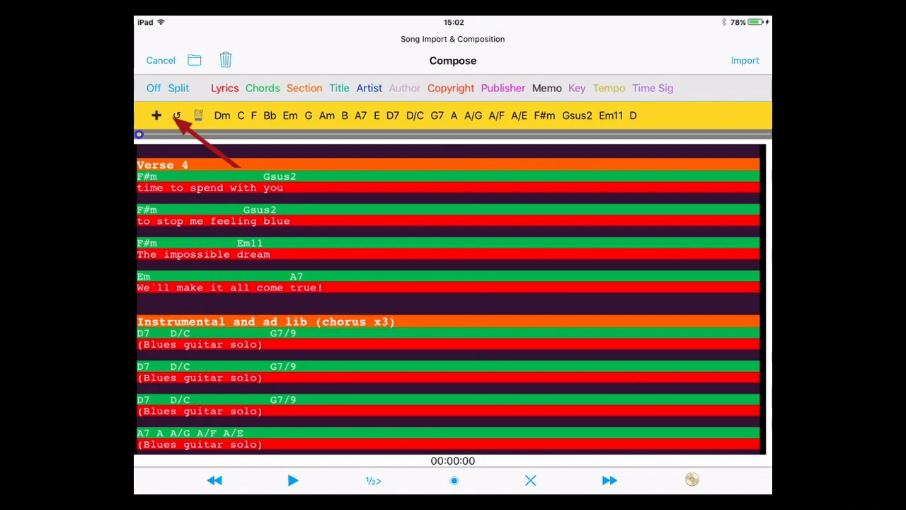
{"action": "left_click", "coordinate": [177, 115]}
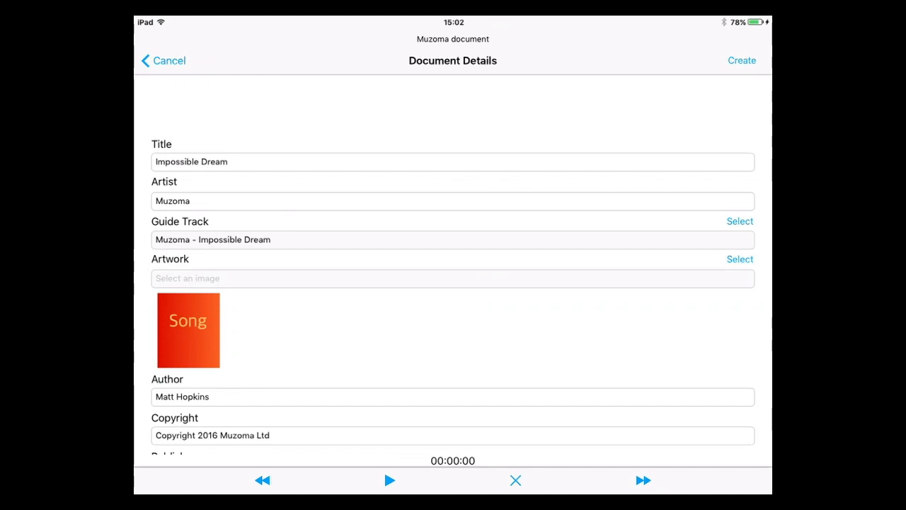
Step: Scroll the Document Details form to find the Guide Track setting
{"action": "scroll", "scroll_direction": "down", "scroll_amount": 3}
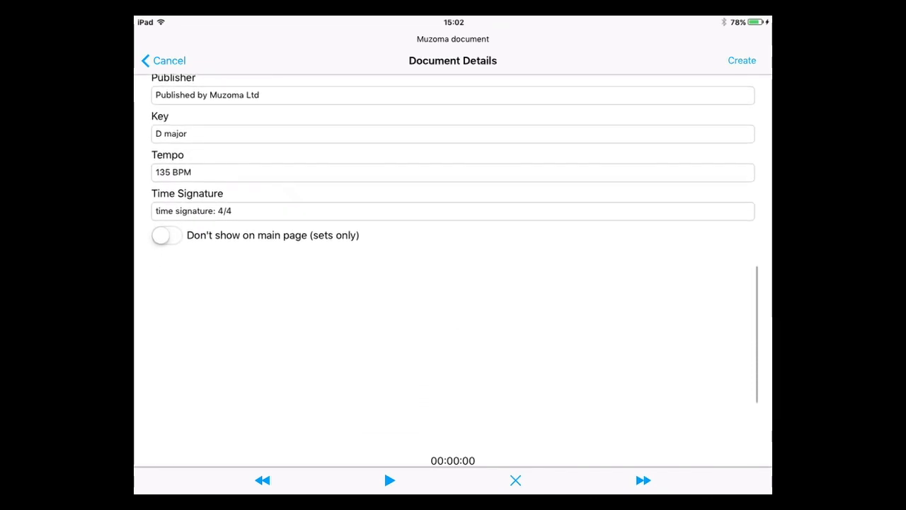
{"action": "scroll", "scroll_direction": "up", "scroll_amount": 3}
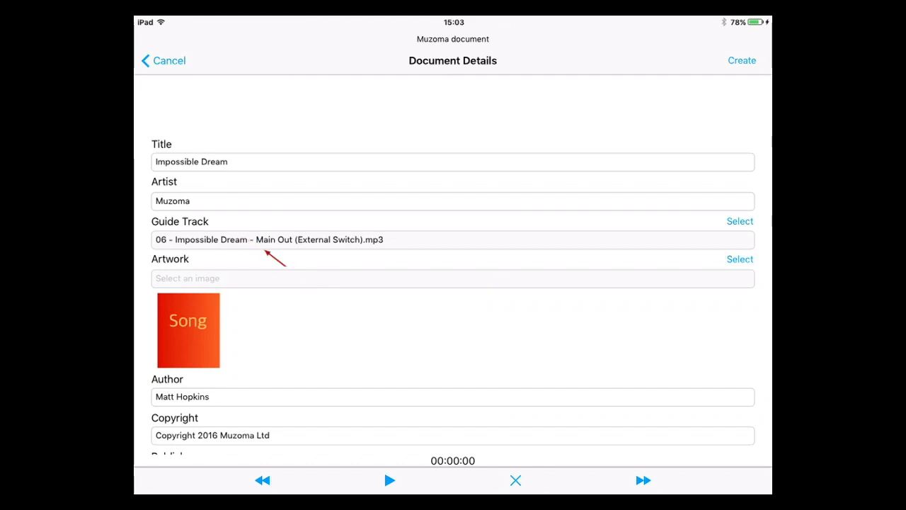
Step: Set artwork to color-200x200.jpg from the Impossible Dream folder and copyright to 2017
{"action": "left_click", "coordinate": [740, 259]}
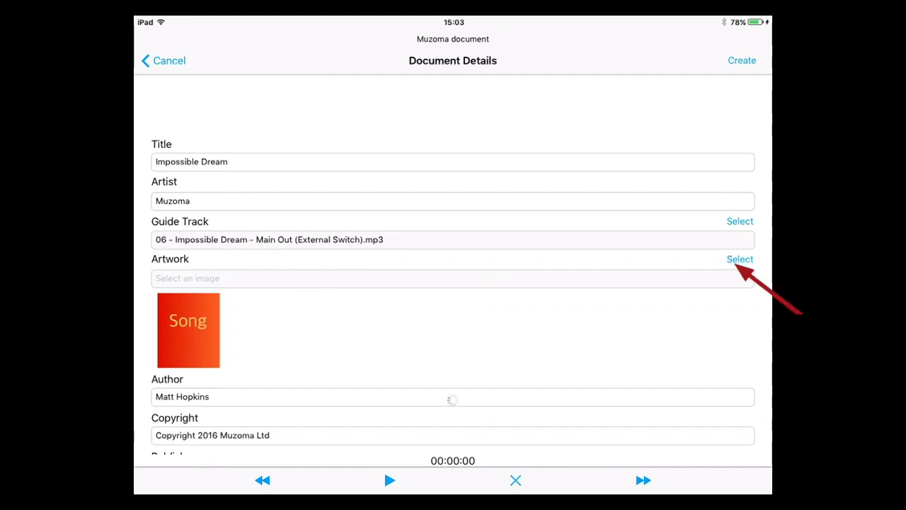
{"action": "left_click", "coordinate": [740, 259]}
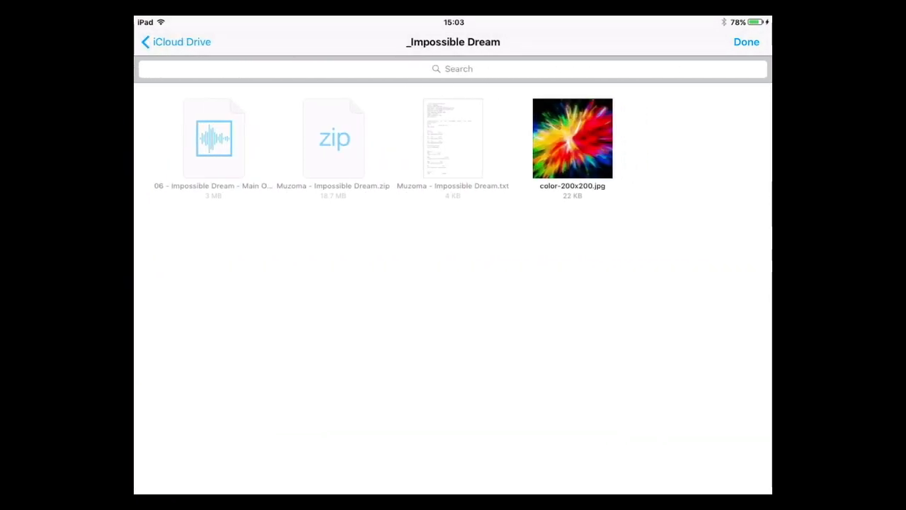
{"action": "left_click", "coordinate": [572, 138]}
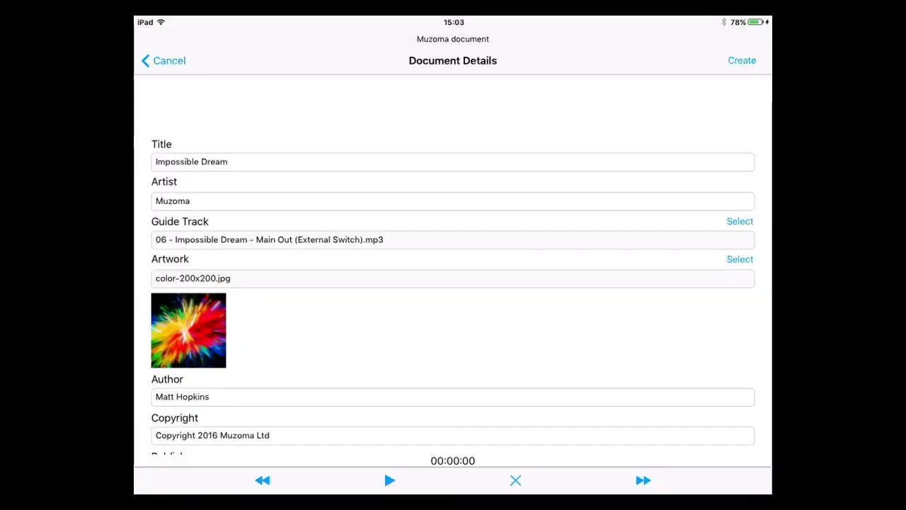
{"action": "scroll", "scroll_direction": "down", "scroll_amount": 3}
{"action": "type", "text": "7"}
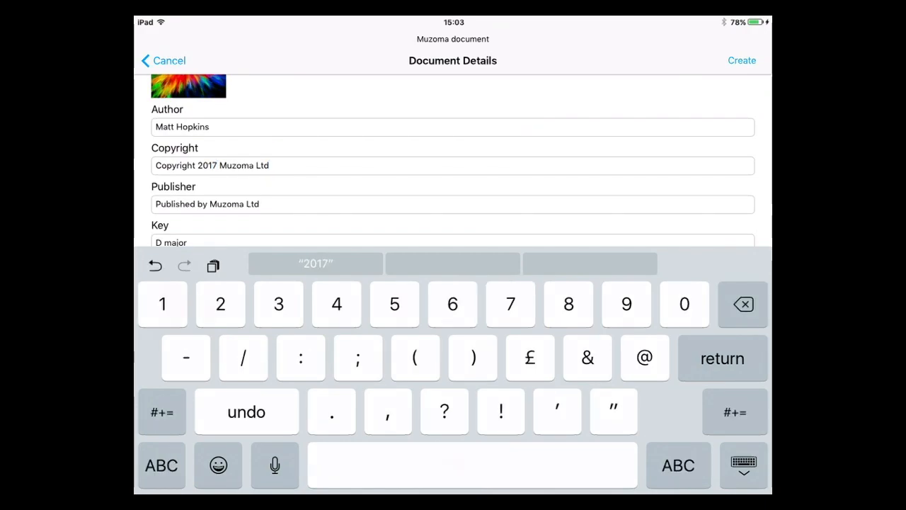
{"action": "scroll", "scroll_direction": "down", "scroll_amount": 3}
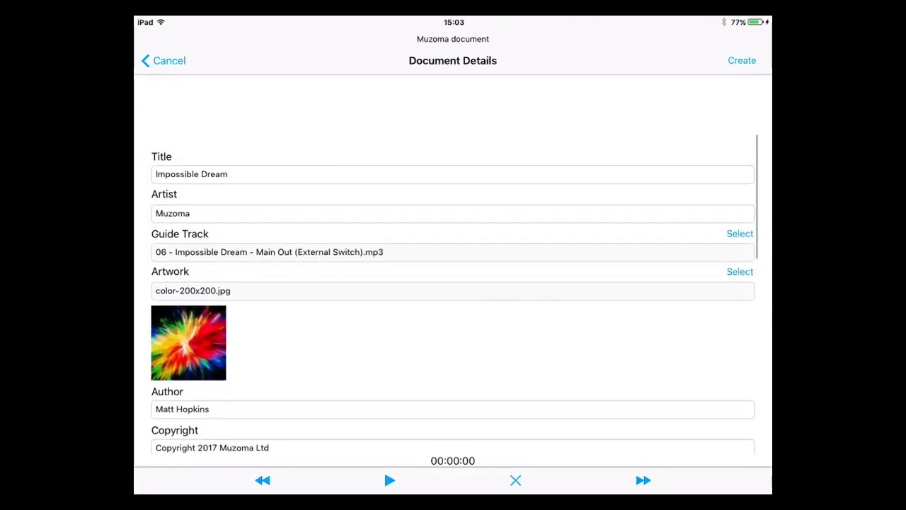
{"action": "scroll", "scroll_direction": "down", "scroll_amount": 3}
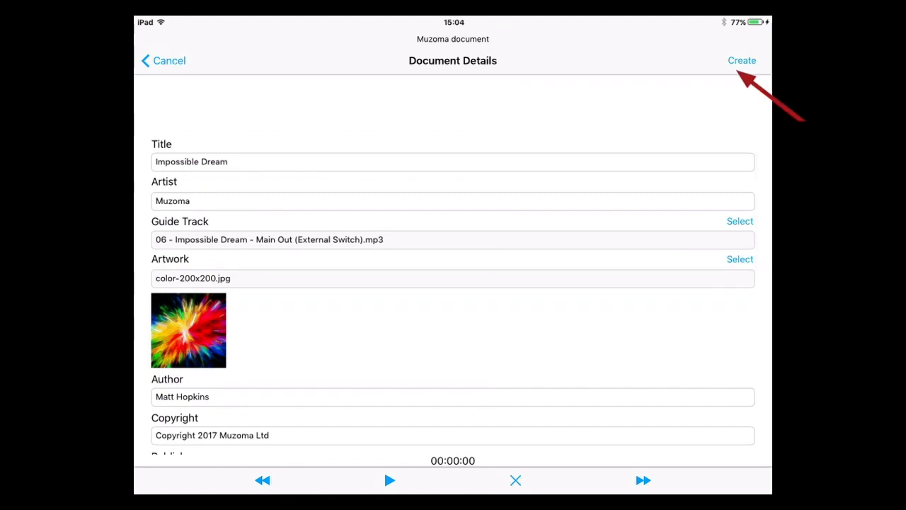
Step: Create the Impossible Dream song document and open its tile from the library
{"action": "left_click", "coordinate": [742, 60]}
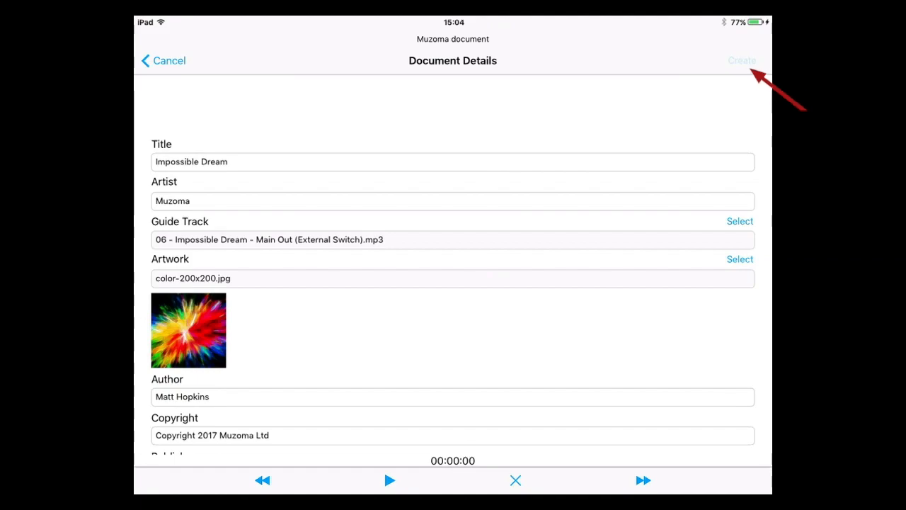
{"action": "left_click", "coordinate": [738, 60]}
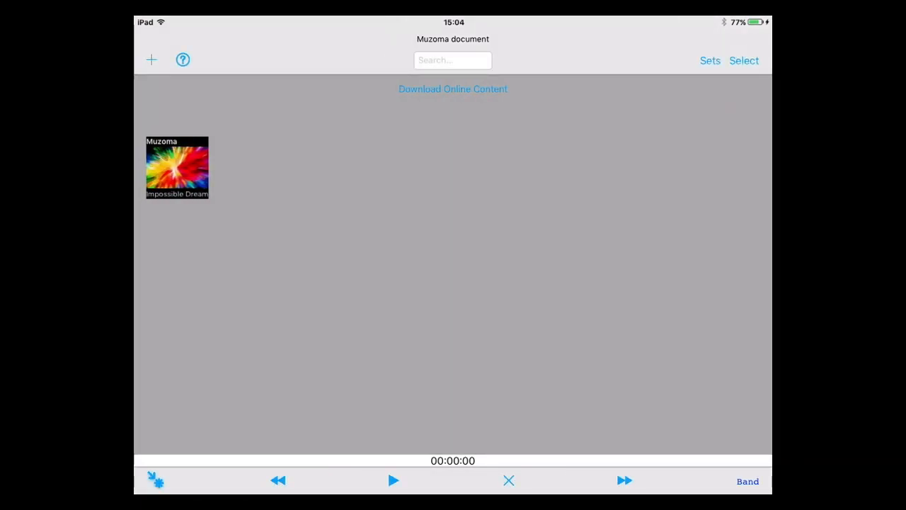
{"action": "double_click", "coordinate": [178, 167]}
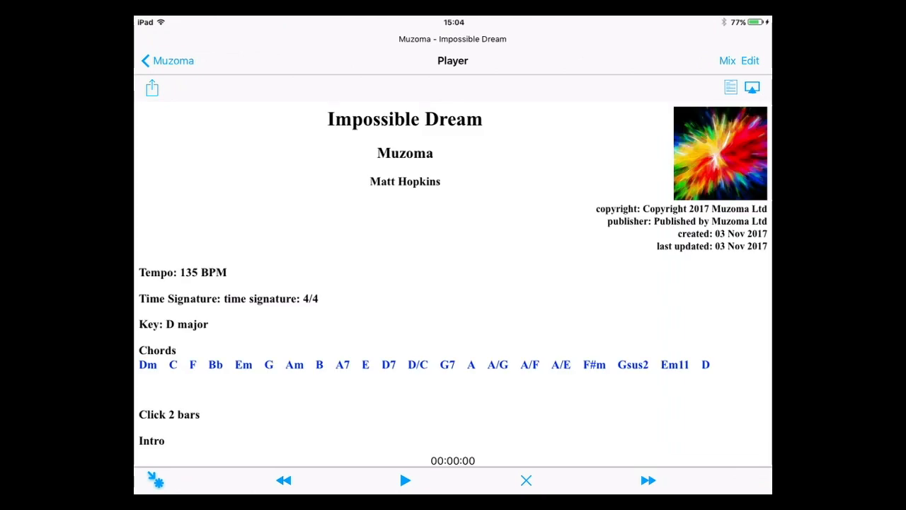
Step: Scroll the Player and start Impossible Dream playing
{"action": "scroll", "scroll_direction": "down", "scroll_amount": 3}
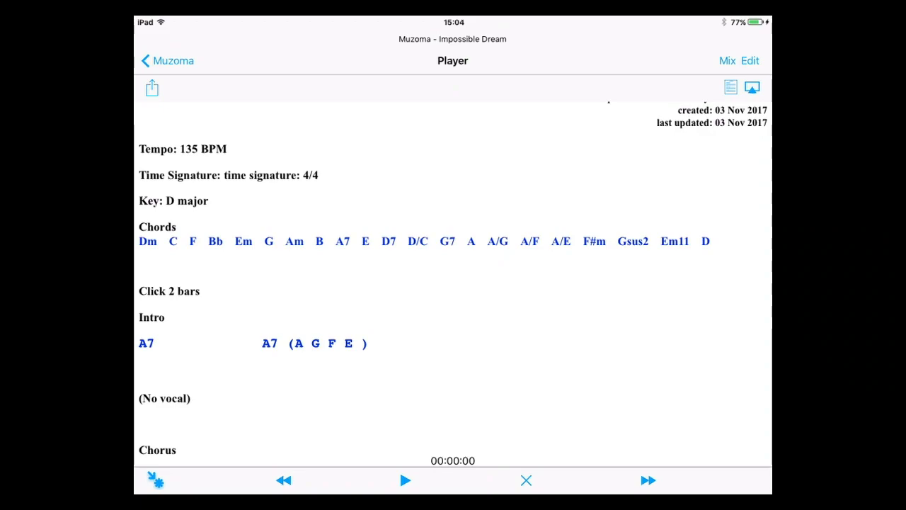
{"action": "scroll", "scroll_direction": "down", "scroll_amount": 3}
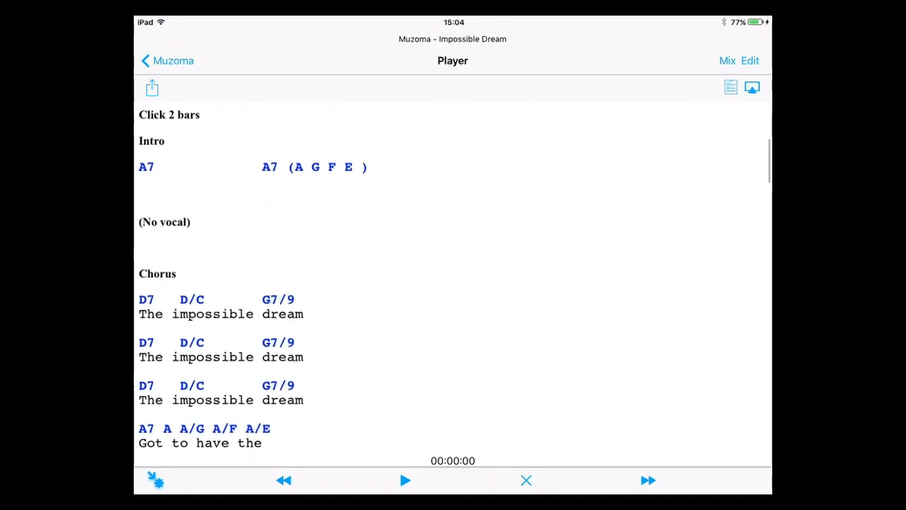
{"action": "scroll", "scroll_direction": "down", "scroll_amount": 3}
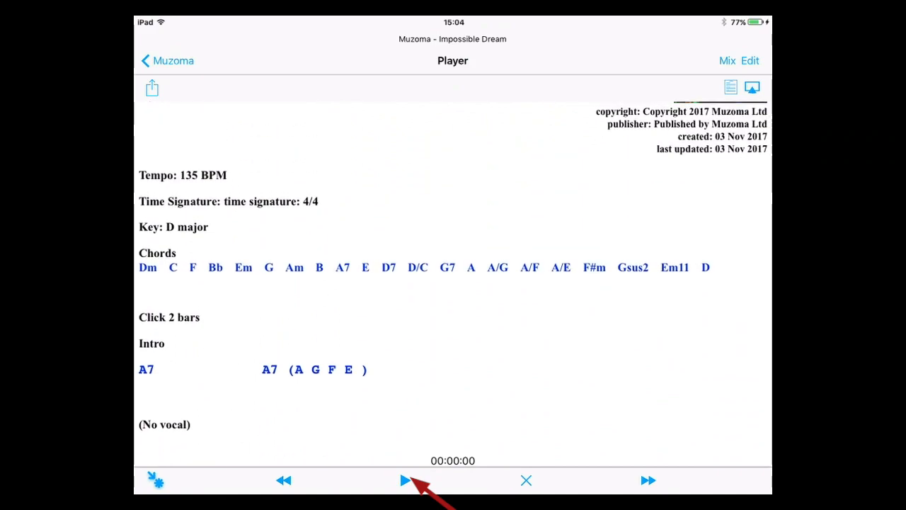
{"action": "left_click", "coordinate": [402, 481]}
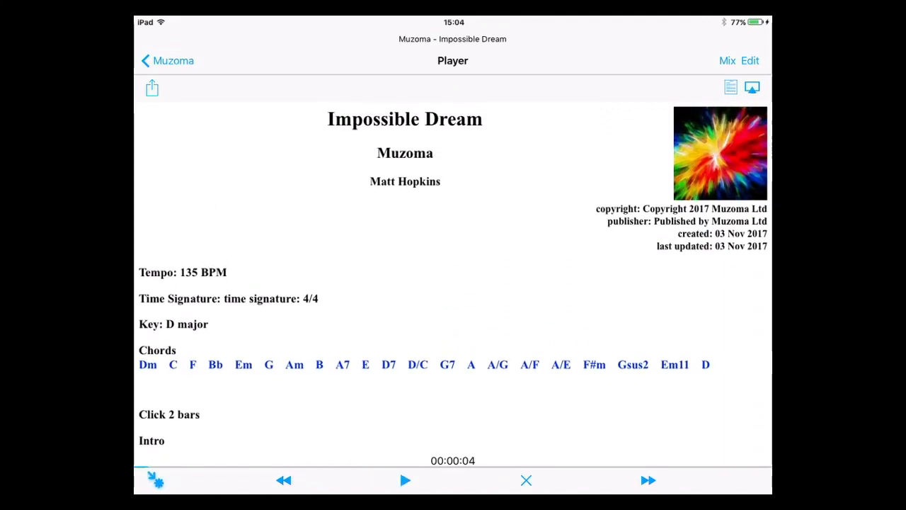
{"action": "scroll", "scroll_direction": "down", "scroll_amount": 3}
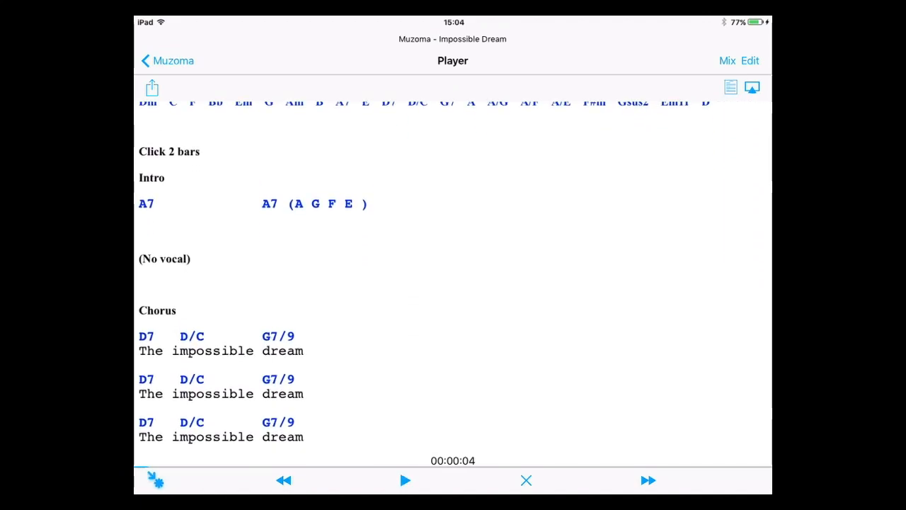
{"action": "scroll", "scroll_direction": "down", "scroll_amount": 3}
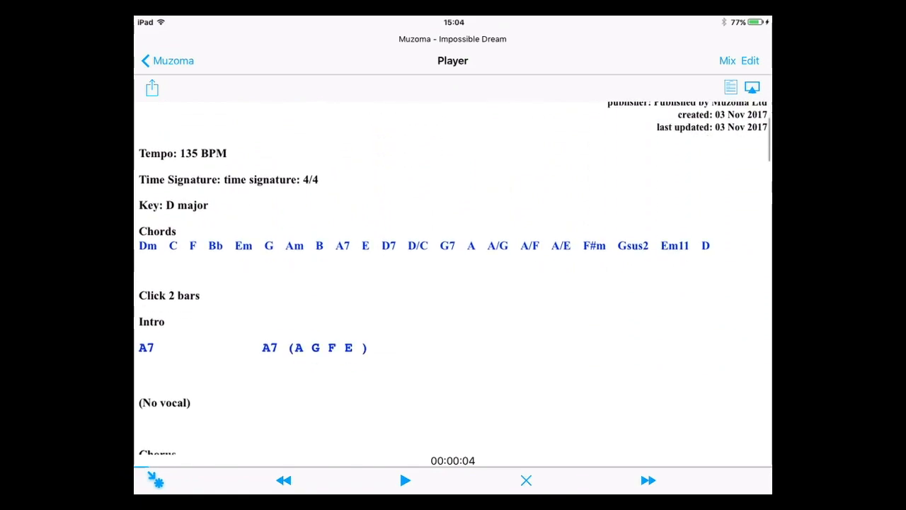
{"action": "scroll", "scroll_direction": "down", "scroll_amount": 3}
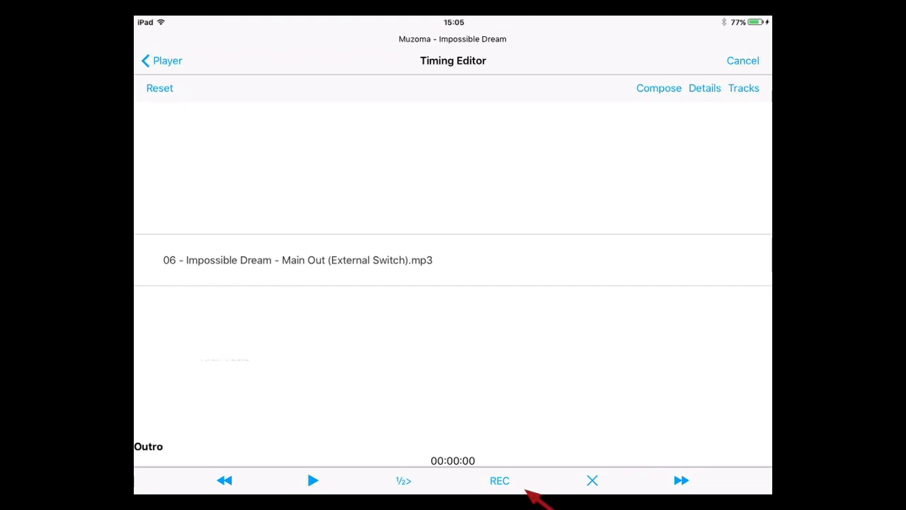
Step: Turn on REC in the Timing Editor and play the guide track to tap line timings
{"action": "left_click", "coordinate": [499, 481]}
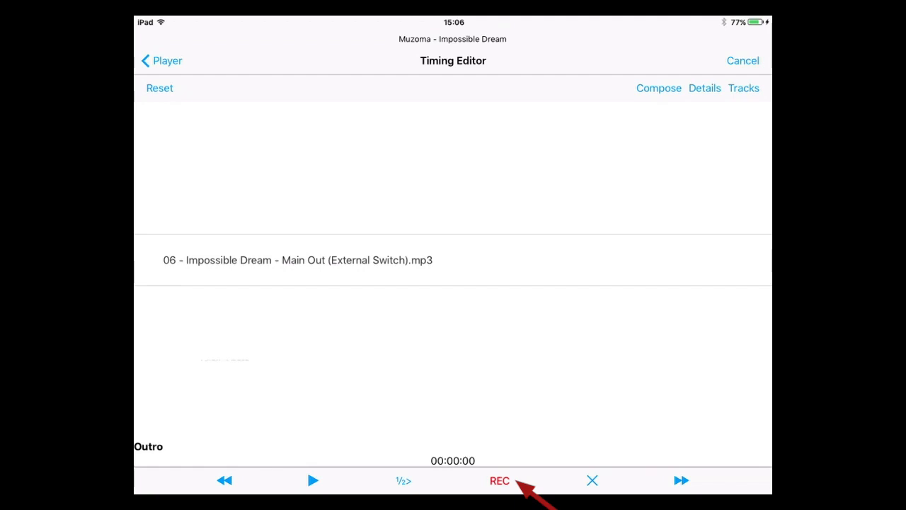
{"action": "left_click", "coordinate": [499, 481]}
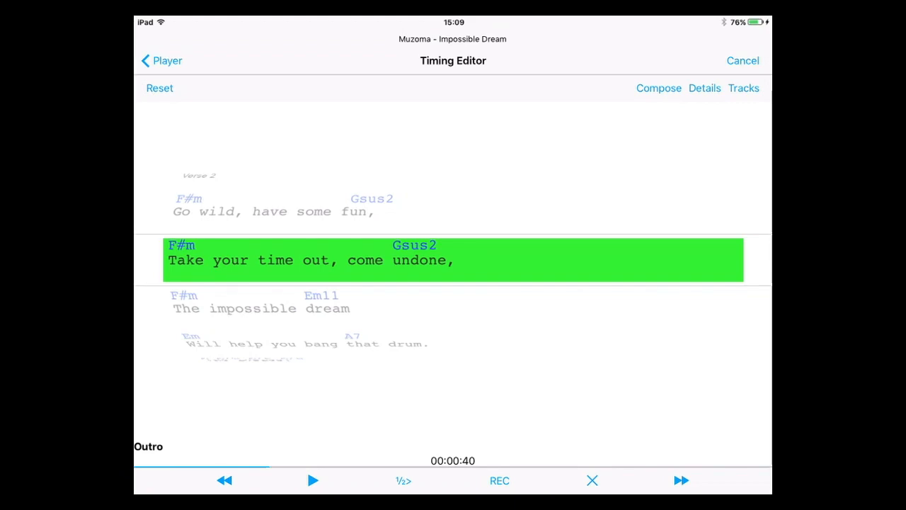
Step: Stop the timing recording, rewind to the start and play back the recorded timings
{"action": "left_click", "coordinate": [592, 481]}
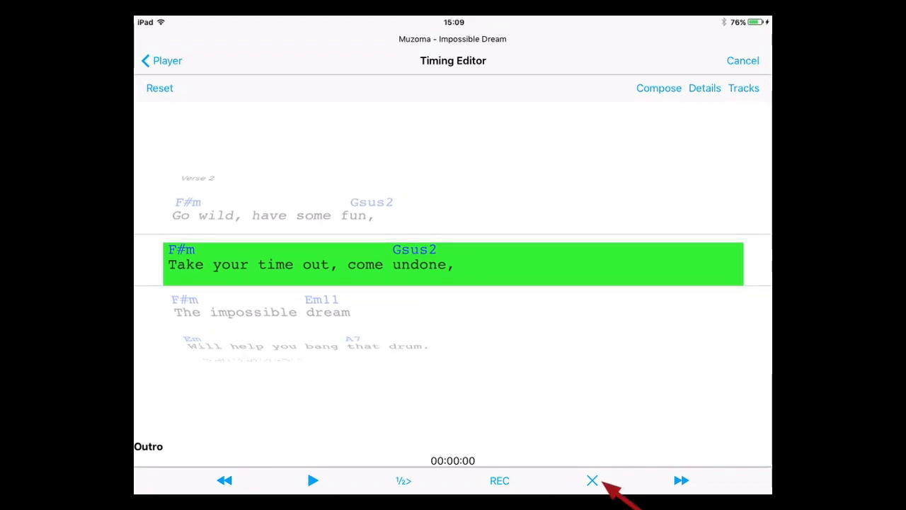
{"action": "left_click", "coordinate": [591, 481]}
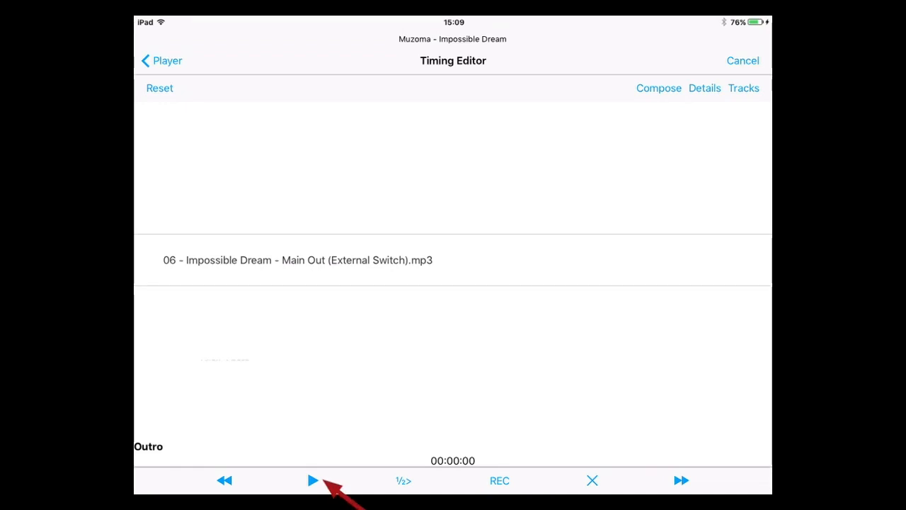
{"action": "left_click", "coordinate": [313, 480]}
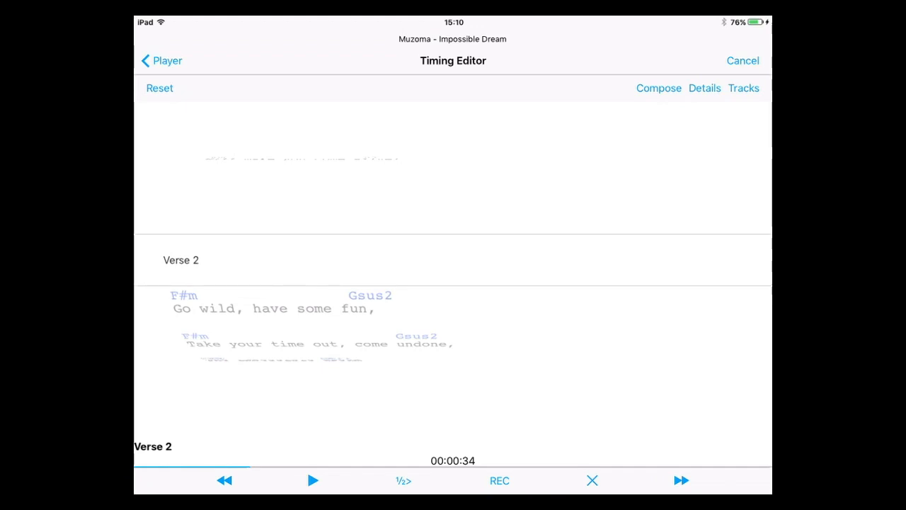
{"action": "left_click", "coordinate": [748, 60]}
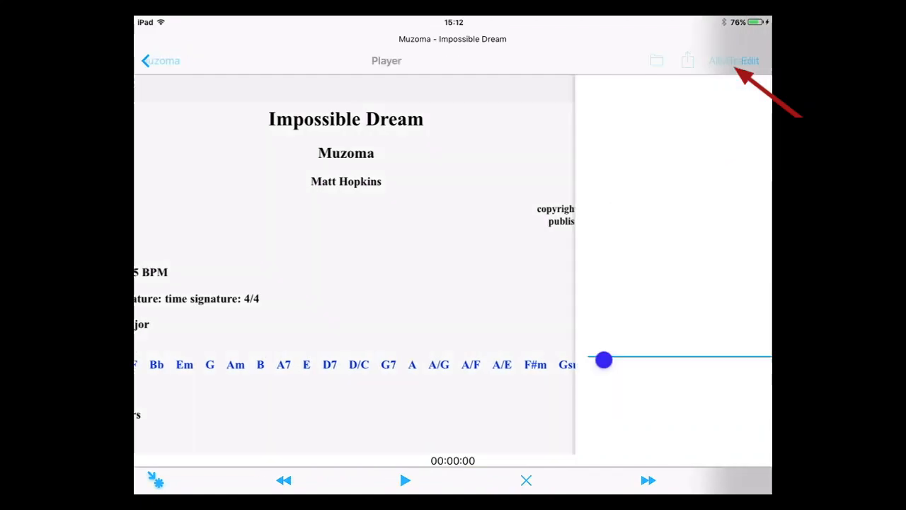
Step: Open Impossible Dream's Record and Mix screen with the Edit button
{"action": "left_click", "coordinate": [727, 60]}
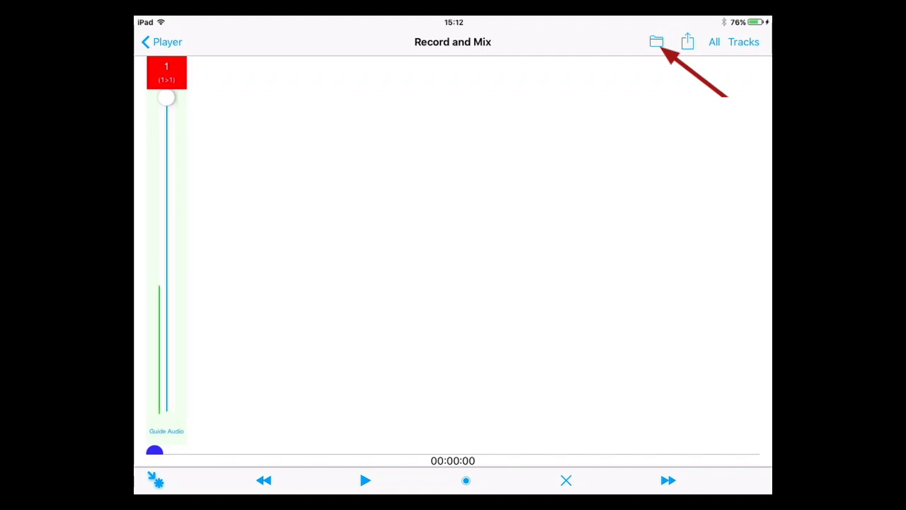
Step: Choose 'Cloud import zip for all audio' to browse the _Impossible Dream iCloud folder
{"action": "left_click", "coordinate": [656, 41]}
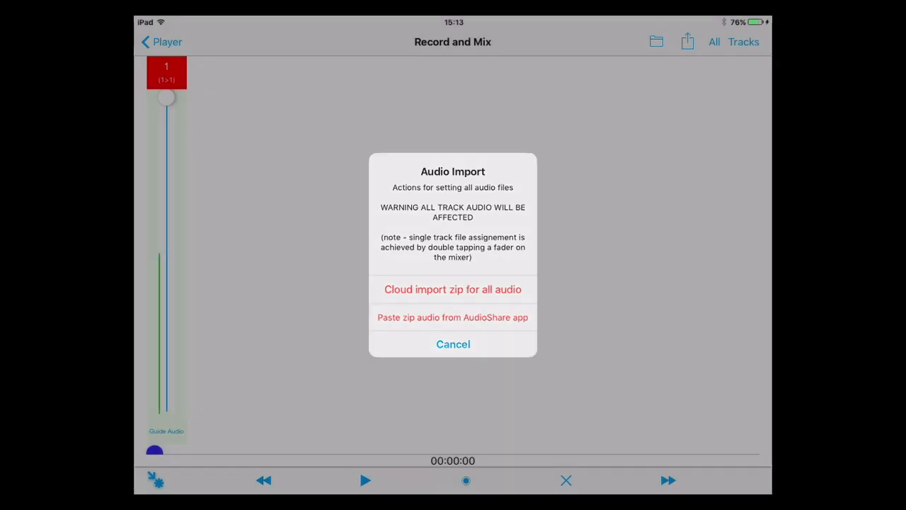
{"action": "left_click", "coordinate": [453, 288]}
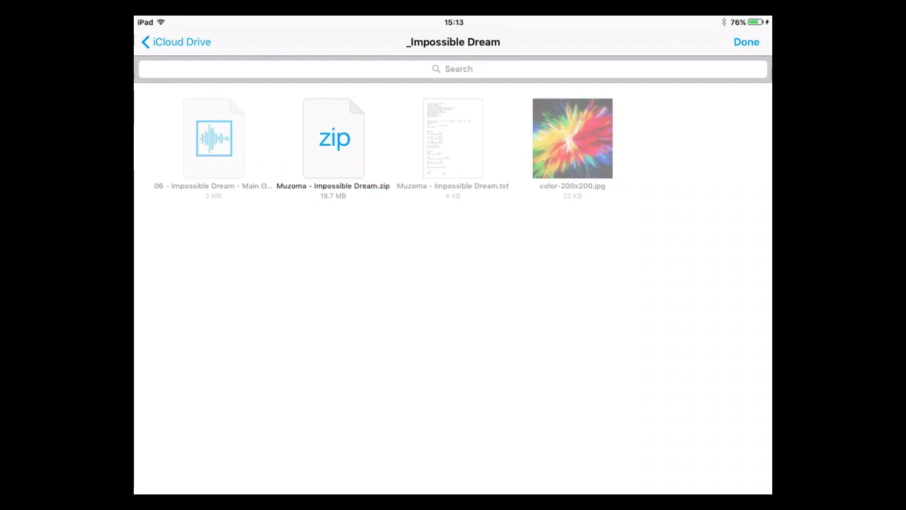
Step: Import 'Muzoma - Impossible Dream.zip', assigning its audio files to new tracks
{"action": "left_click", "coordinate": [746, 43]}
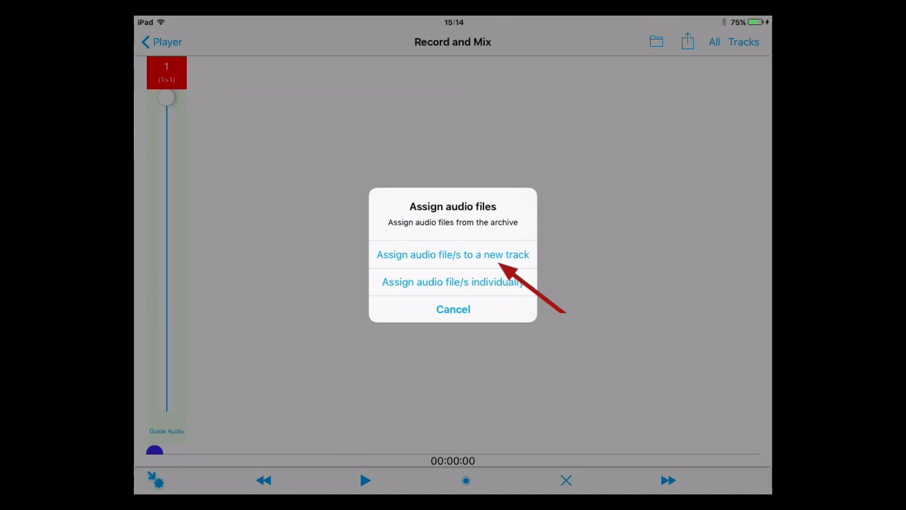
{"action": "left_click", "coordinate": [453, 254]}
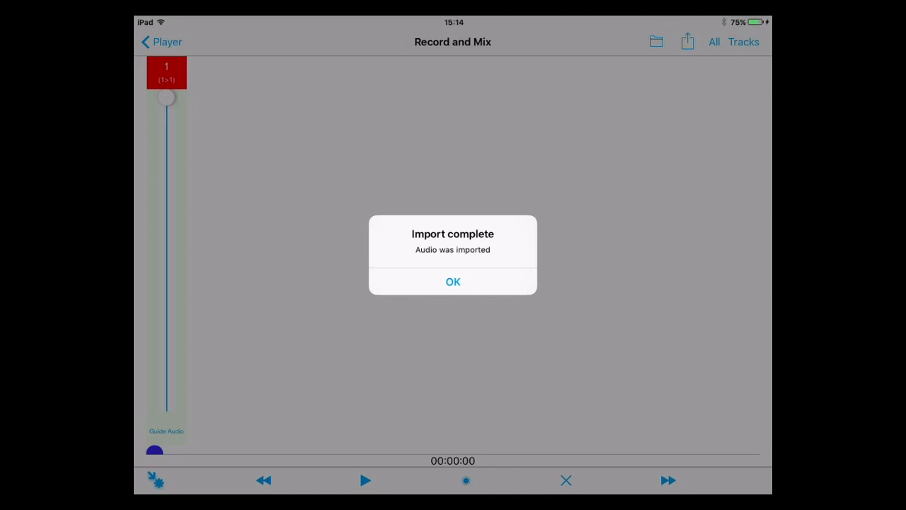
{"action": "left_click", "coordinate": [452, 282]}
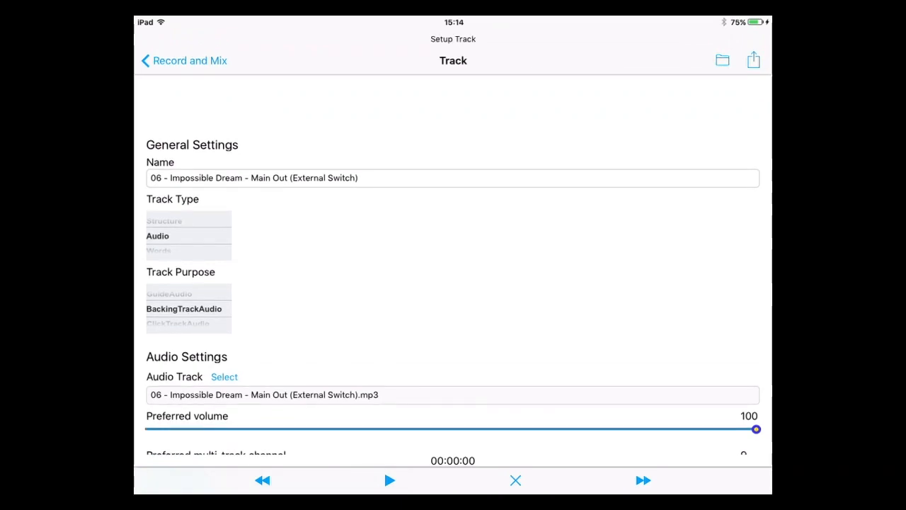
Step: Check the Main Out track, delete 06 Main Out, then open 01 Drums L - R
{"action": "left_click", "coordinate": [187, 59]}
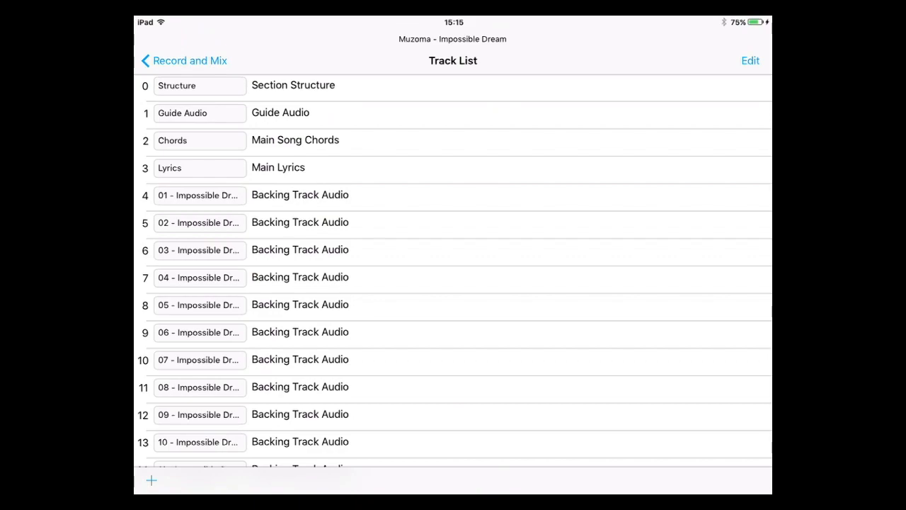
{"action": "left_click", "coordinate": [300, 332]}
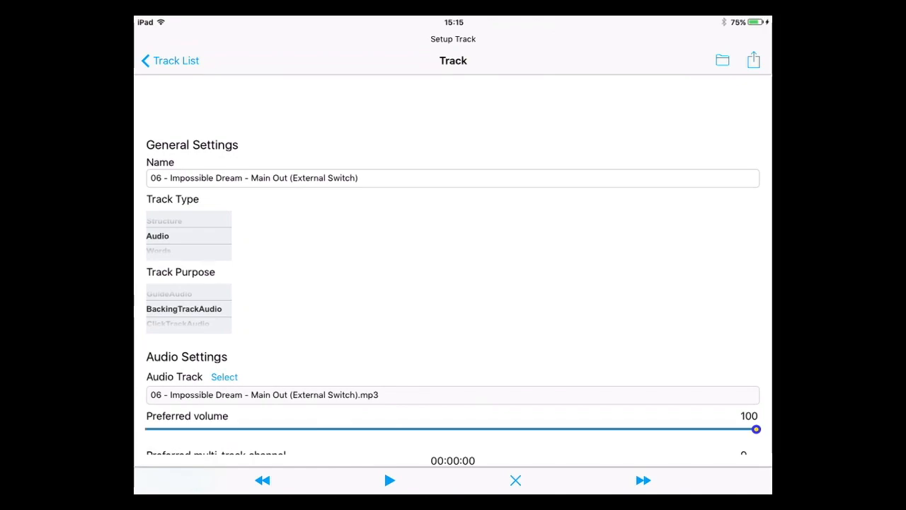
{"action": "left_click", "coordinate": [169, 60]}
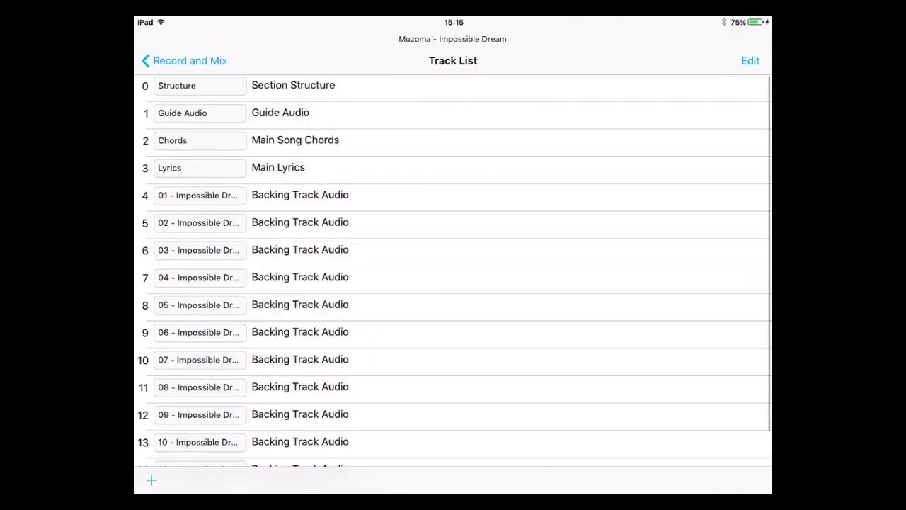
{"action": "left_click", "coordinate": [750, 60]}
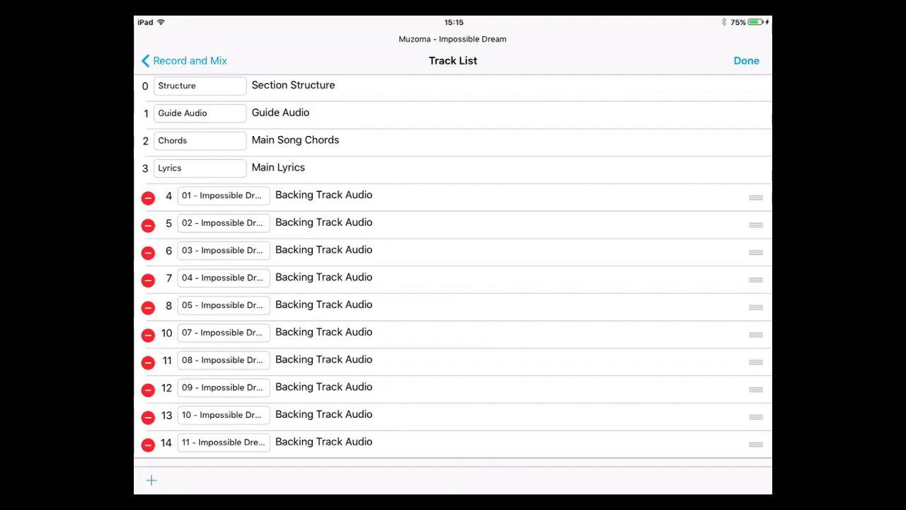
{"action": "left_click", "coordinate": [223, 195]}
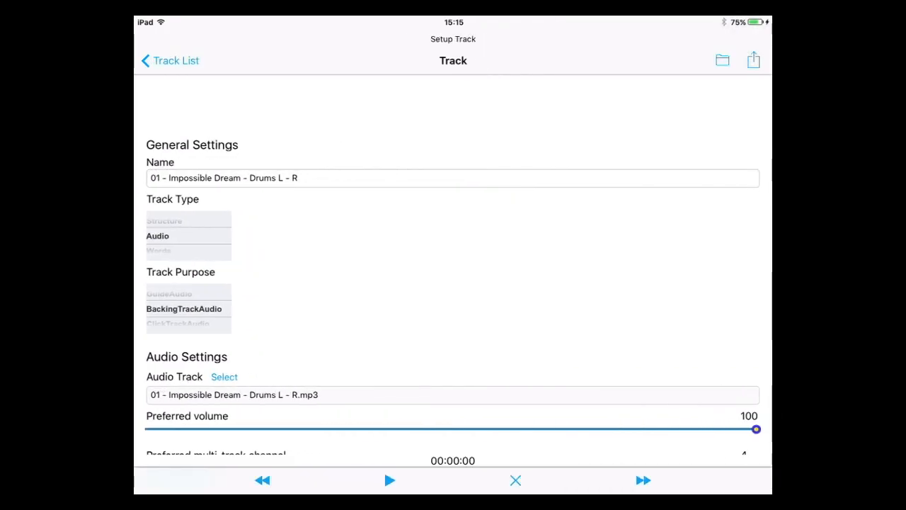
Step: Look through the Drums and Guitar 1 track setups, then return to Record and Mix
{"action": "scroll", "scroll_direction": "down", "scroll_amount": 3}
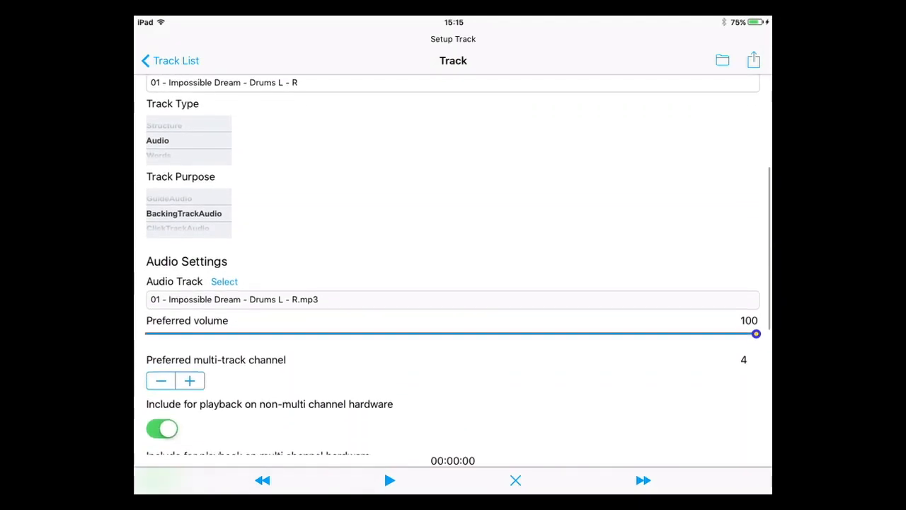
{"action": "scroll", "scroll_direction": "down", "scroll_amount": 3}
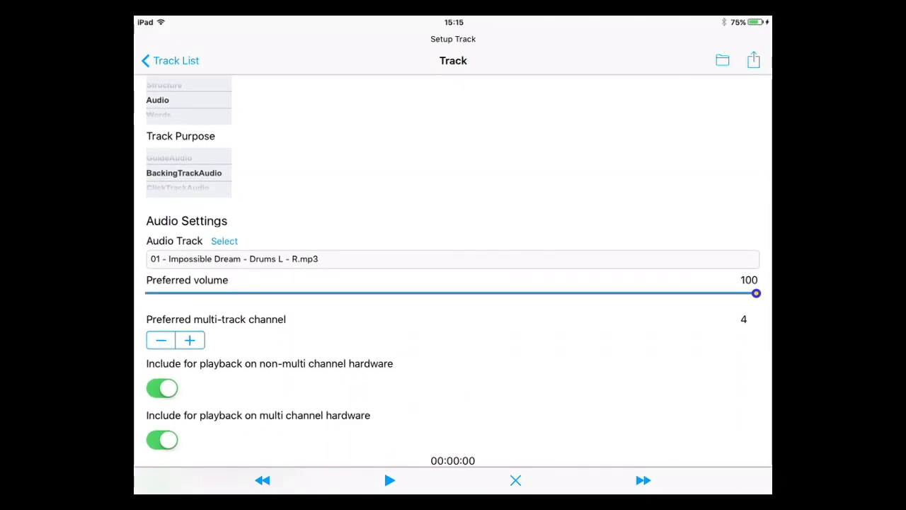
{"action": "scroll", "scroll_direction": "down", "scroll_amount": 3}
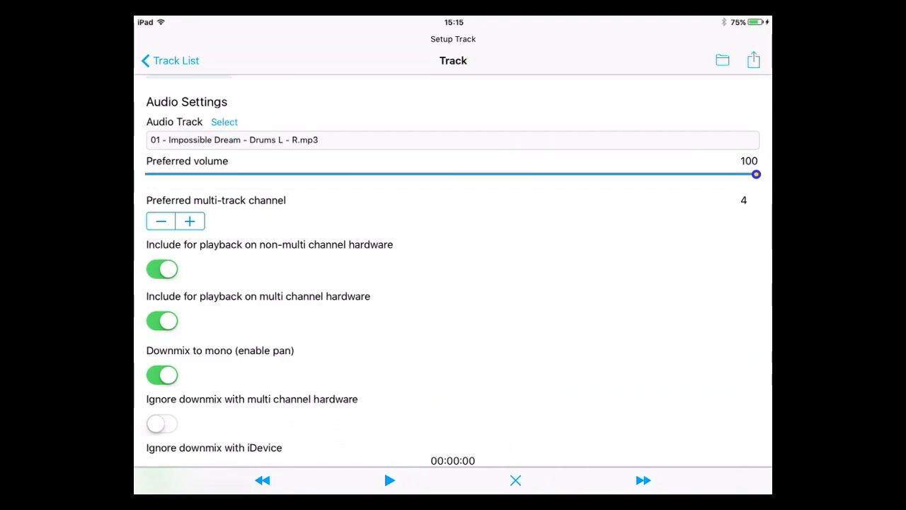
{"action": "scroll", "scroll_direction": "down", "scroll_amount": 3}
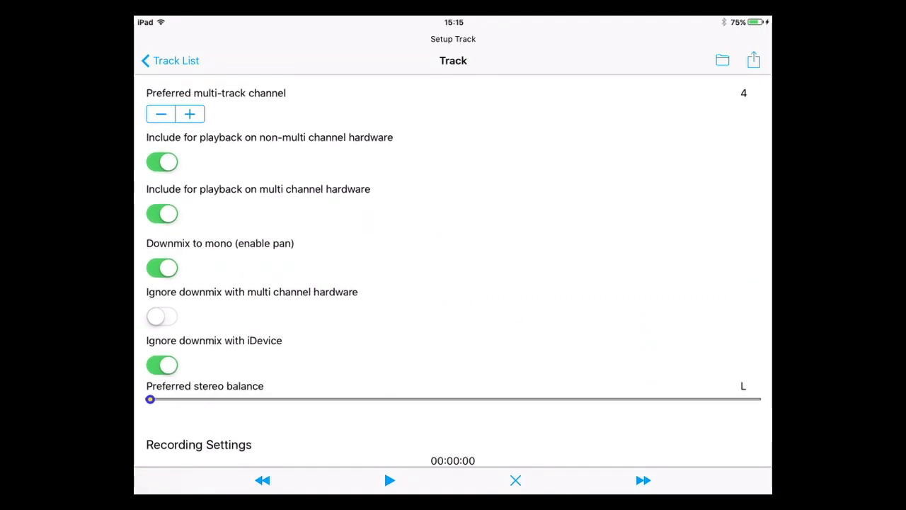
{"action": "scroll", "scroll_direction": "down", "scroll_amount": 3}
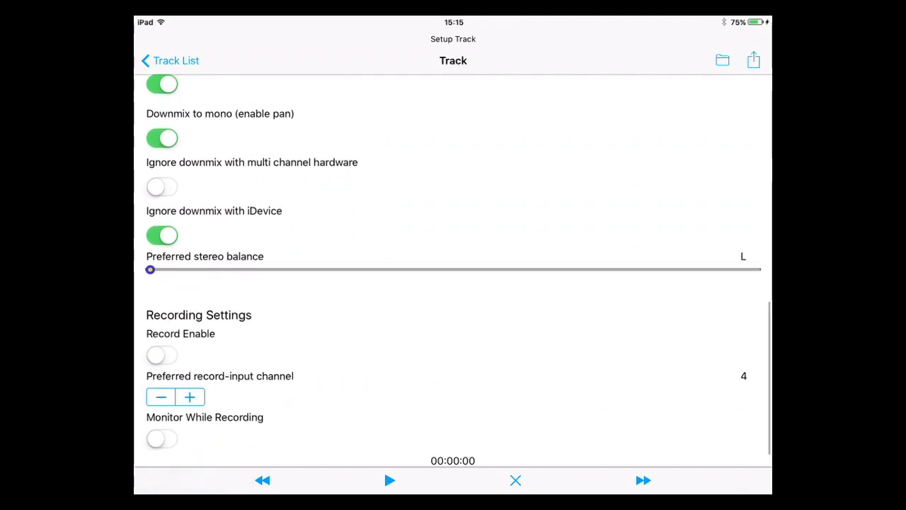
{"action": "scroll", "scroll_direction": "down", "scroll_amount": 3}
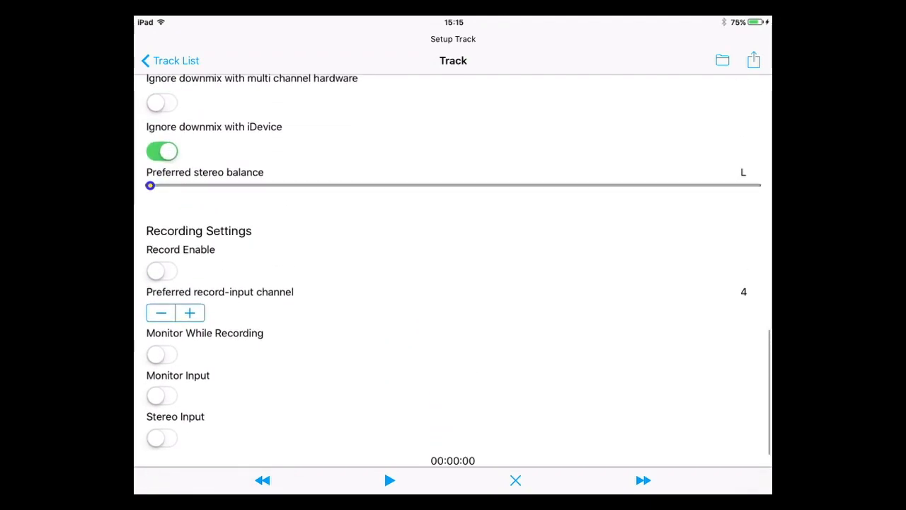
{"action": "scroll", "scroll_direction": "down", "scroll_amount": 3}
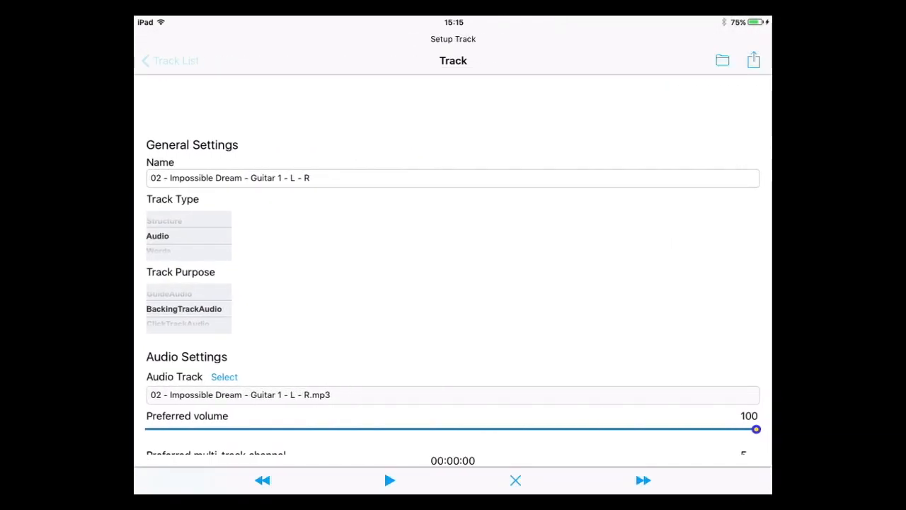
{"action": "left_click", "coordinate": [167, 59]}
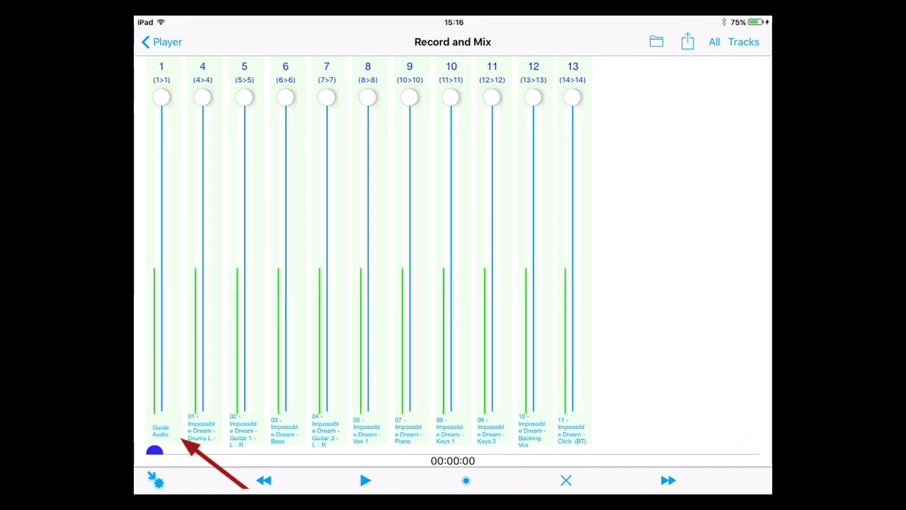
Step: Mute and unmute Guide Audio, then drag its fader to the bottom
{"action": "left_click", "coordinate": [162, 78]}
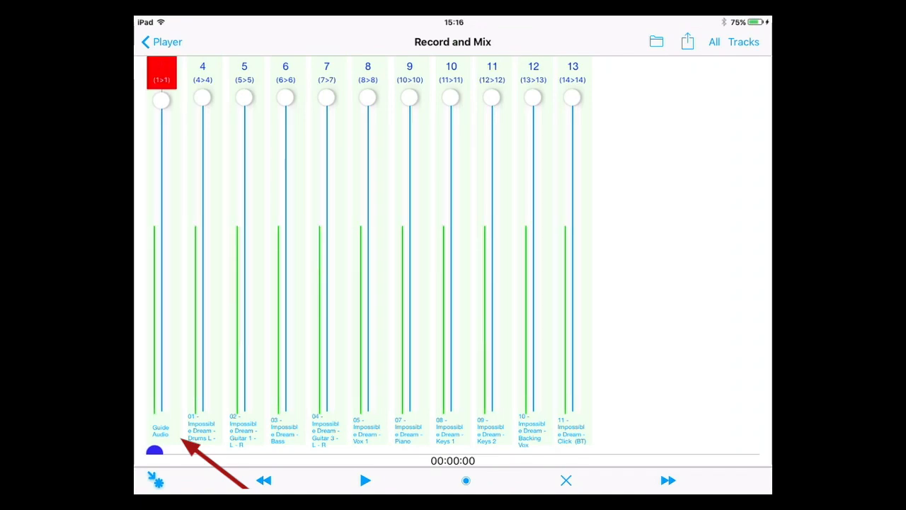
{"action": "left_click", "coordinate": [162, 76]}
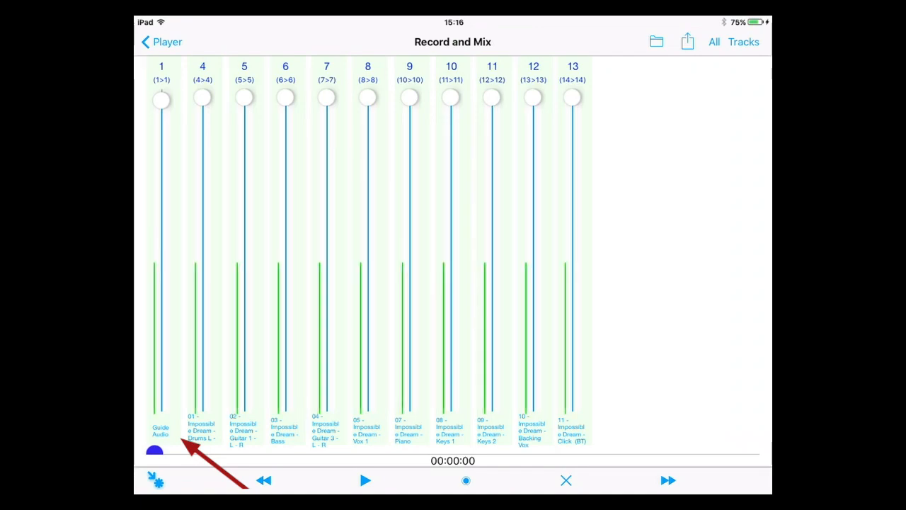
{"action": "left_click_drag", "start_coordinate": [161, 99], "coordinate": [161, 280]}
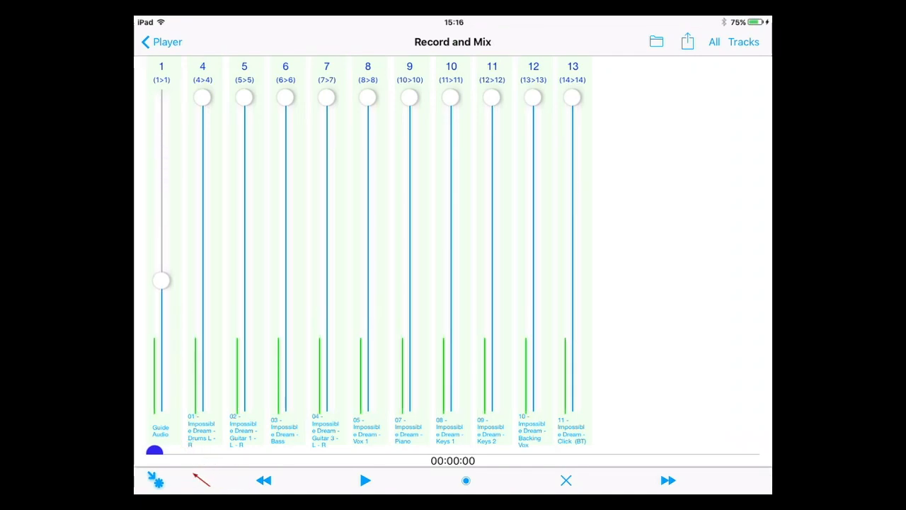
{"action": "left_click_drag", "start_coordinate": [161, 280], "coordinate": [160, 402]}
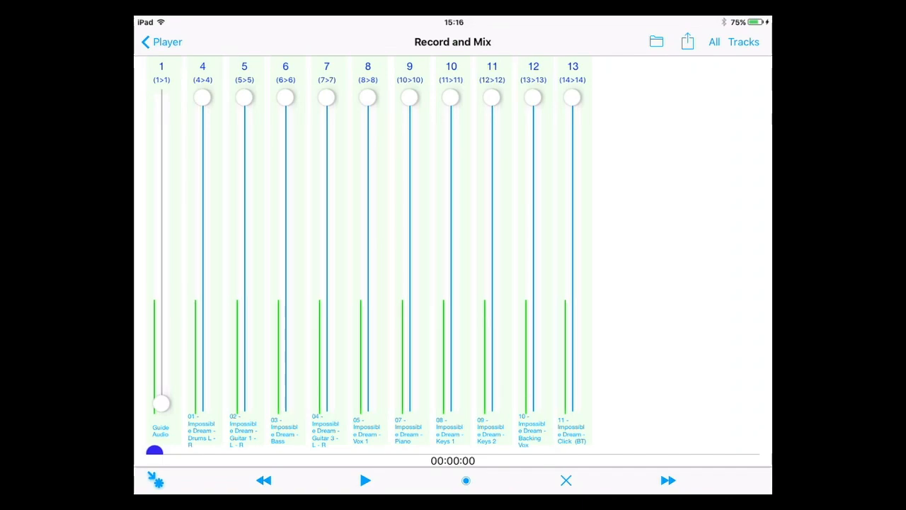
{"action": "left_click", "coordinate": [365, 480]}
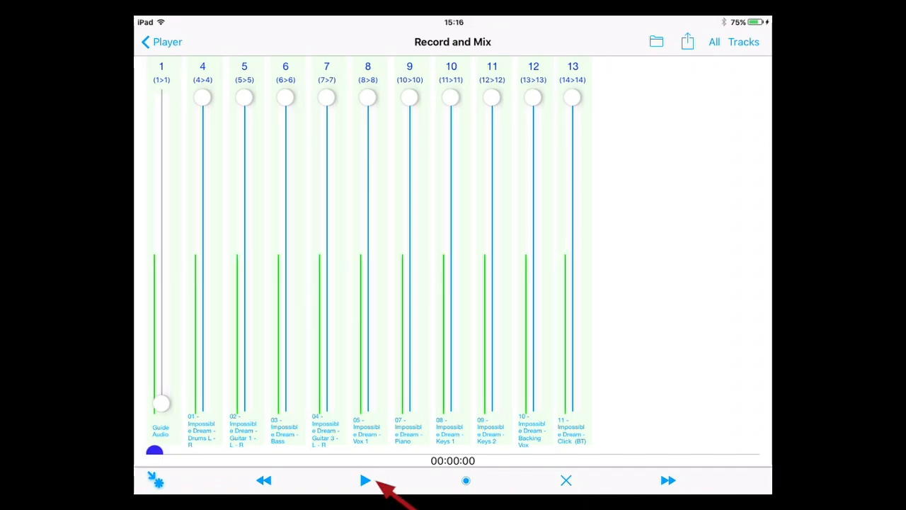
Step: Start playback and drag a track's fader up to adjust the mix
{"action": "left_click", "coordinate": [366, 480]}
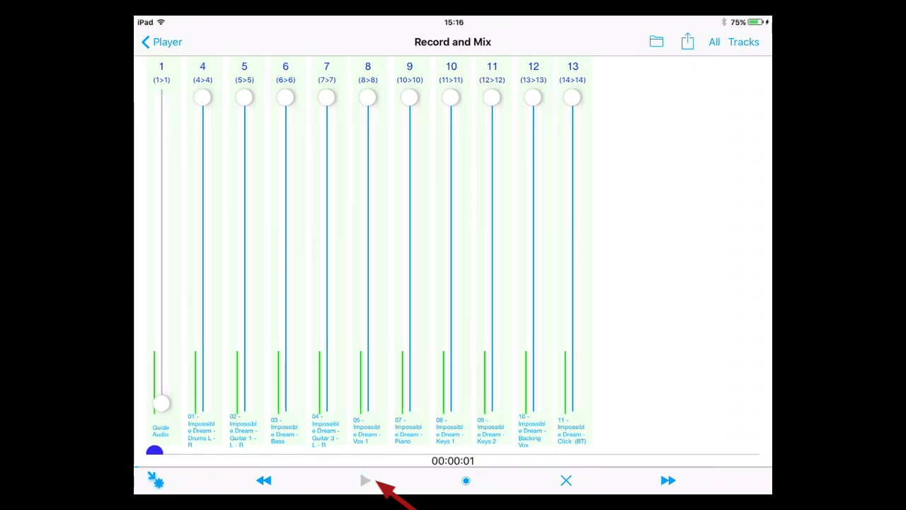
{"action": "left_click", "coordinate": [363, 481]}
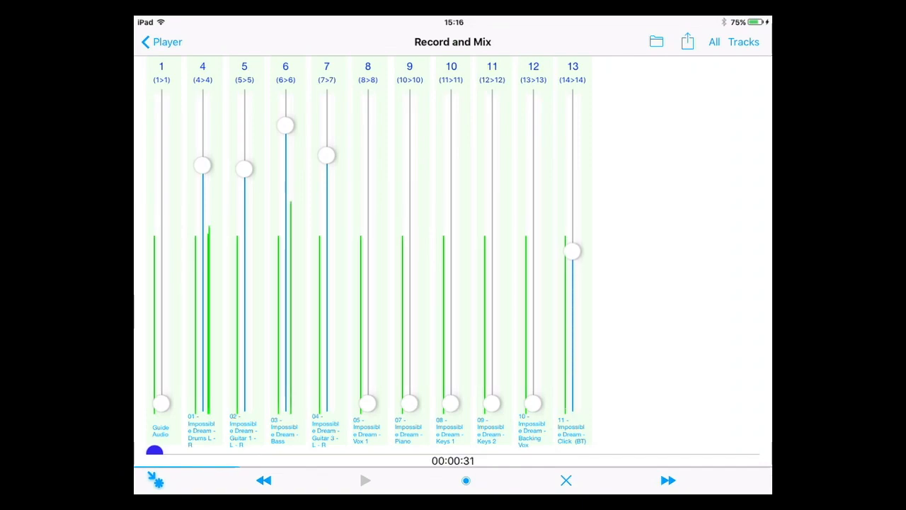
{"action": "left_click_drag", "start_coordinate": [533, 404], "coordinate": [533, 136]}
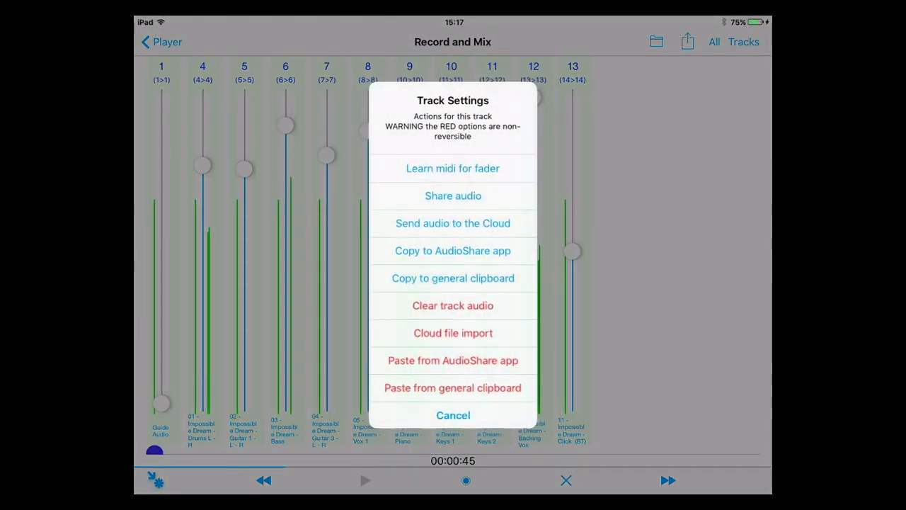
Step: Cancel the Track Settings popup until the Record and Mix backing-track mixer is showing
{"action": "left_click", "coordinate": [453, 415]}
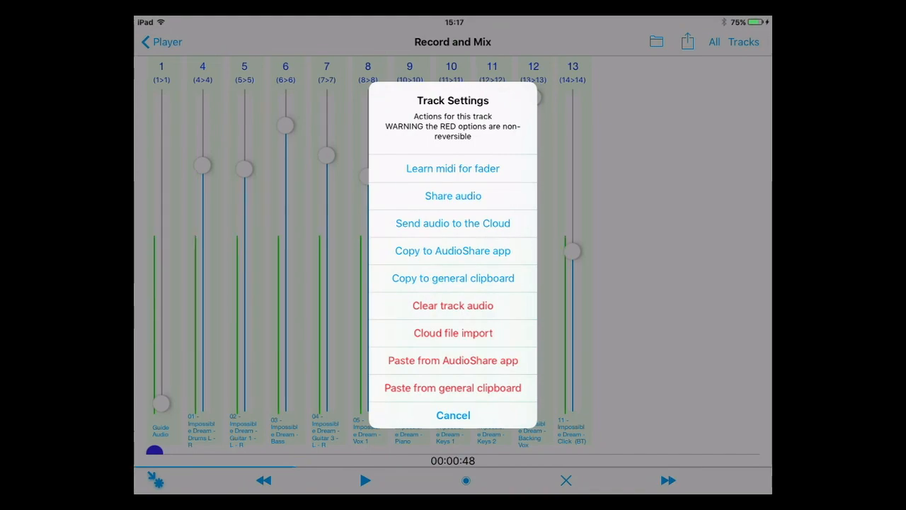
{"action": "left_click", "coordinate": [452, 415]}
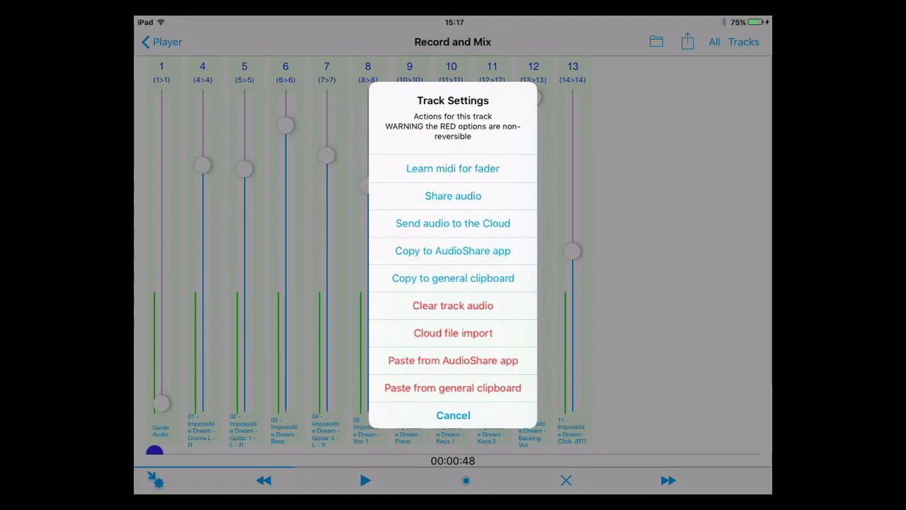
{"action": "left_click", "coordinate": [453, 415]}
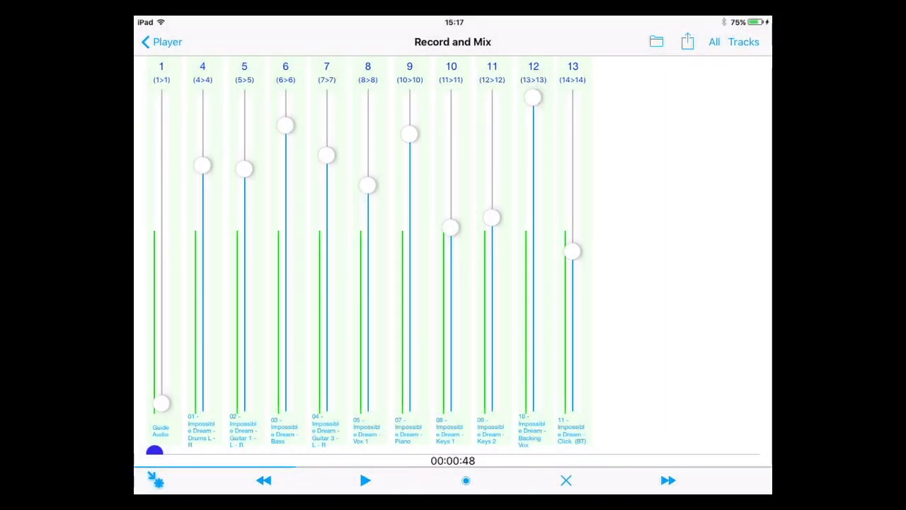
{"action": "left_click_drag", "start_coordinate": [368, 186], "coordinate": [368, 241]}
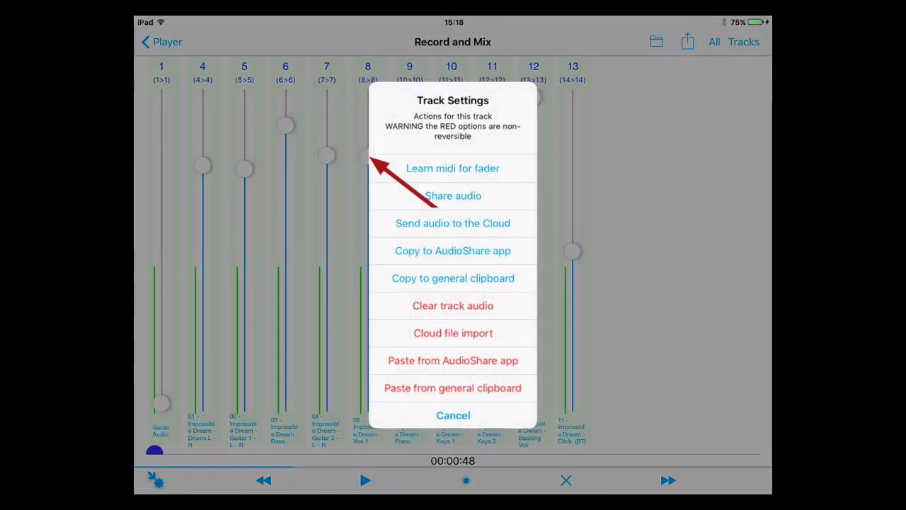
{"action": "left_click", "coordinate": [452, 415]}
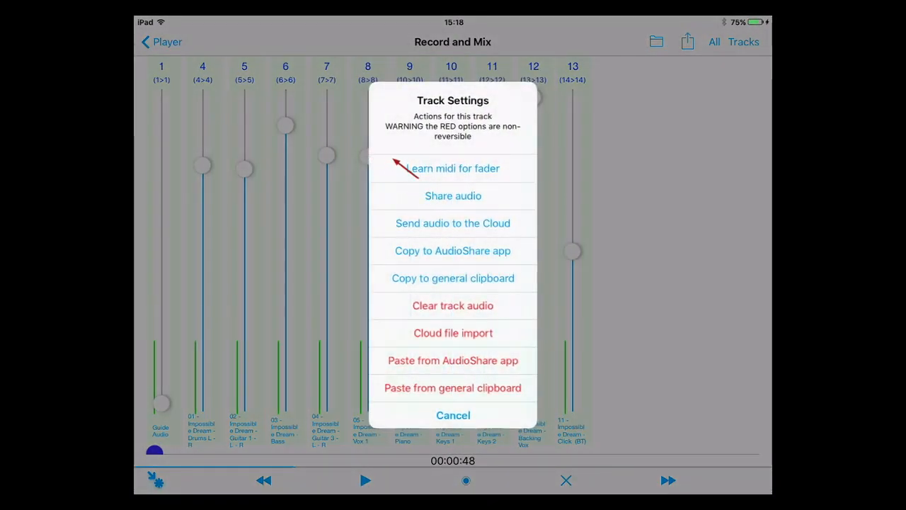
{"action": "left_click", "coordinate": [452, 415]}
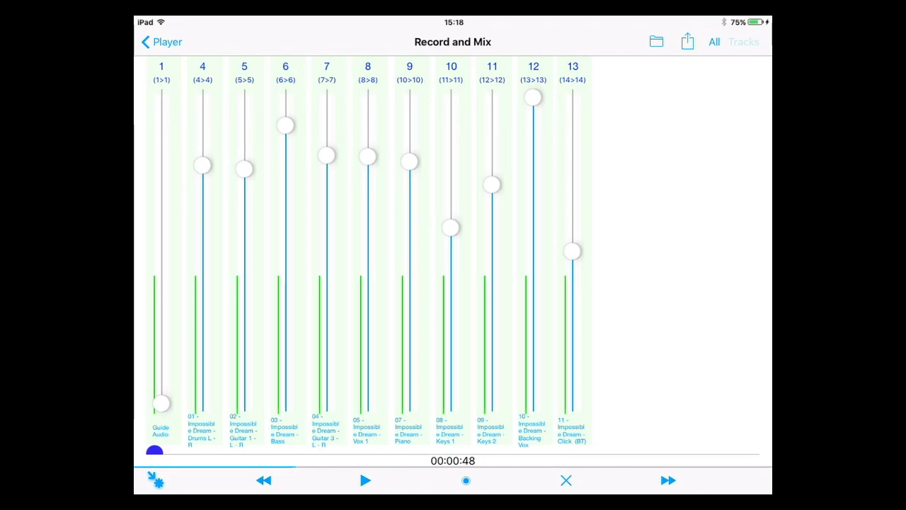
Step: Move the click track from position 13 to position 4 and rename it 'Click (BT)'
{"action": "left_click", "coordinate": [740, 41]}
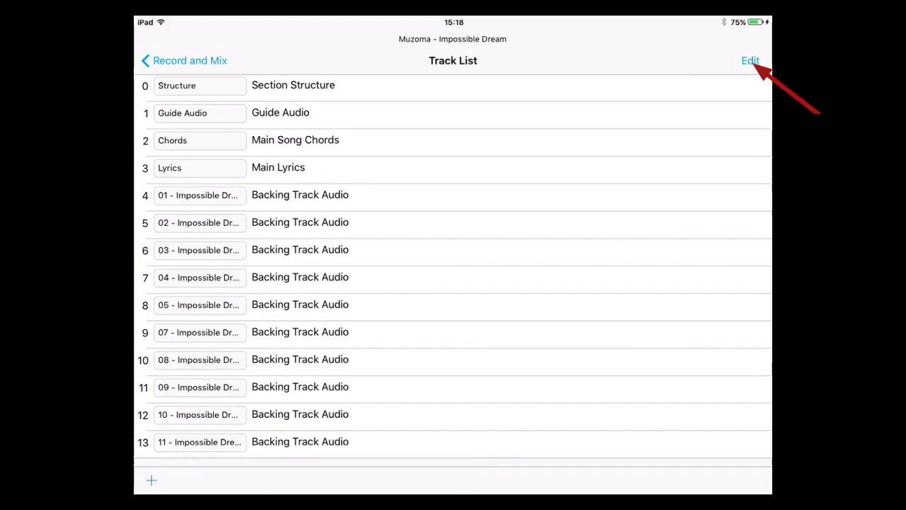
{"action": "left_click", "coordinate": [749, 59]}
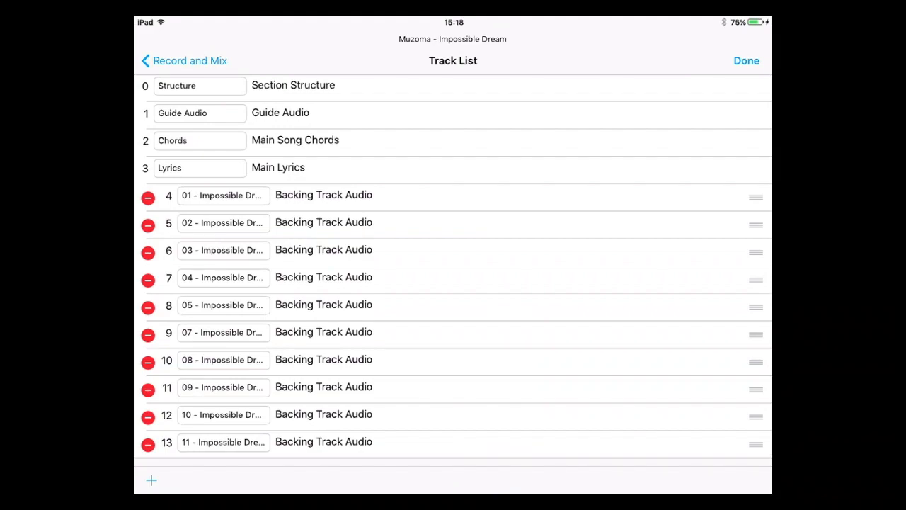
{"action": "left_click_drag", "start_coordinate": [755, 444], "coordinate": [756, 191]}
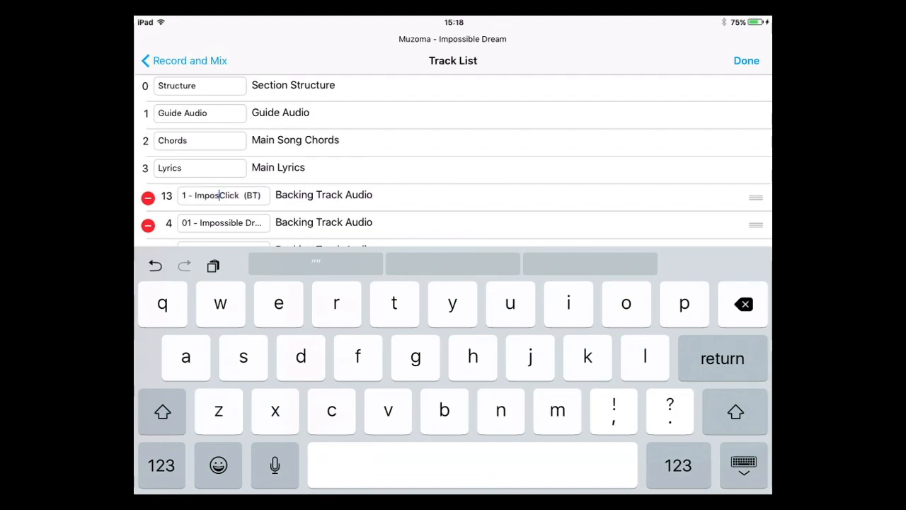
{"action": "key", "text": "backspace"}
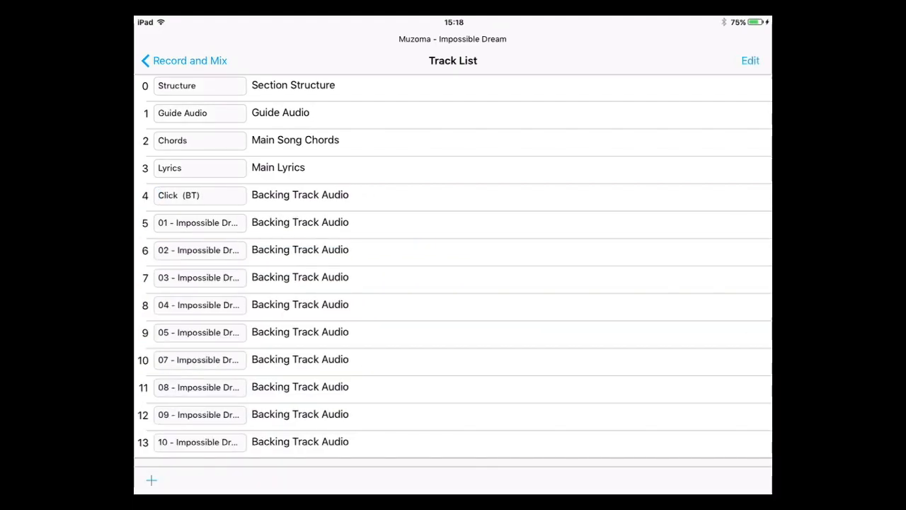
Step: Rename the 01 drums backing track to 'Drums L - R' in the track list
{"action": "left_click", "coordinate": [752, 61]}
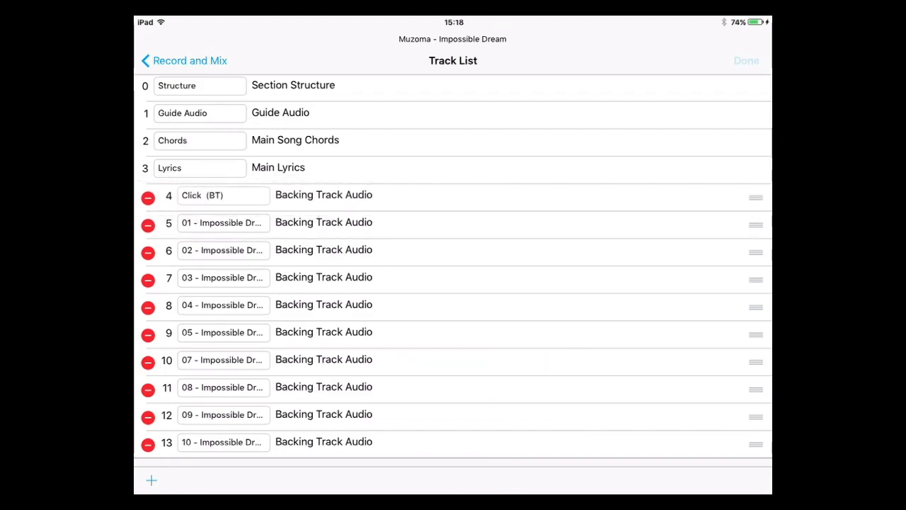
{"action": "left_click", "coordinate": [754, 61]}
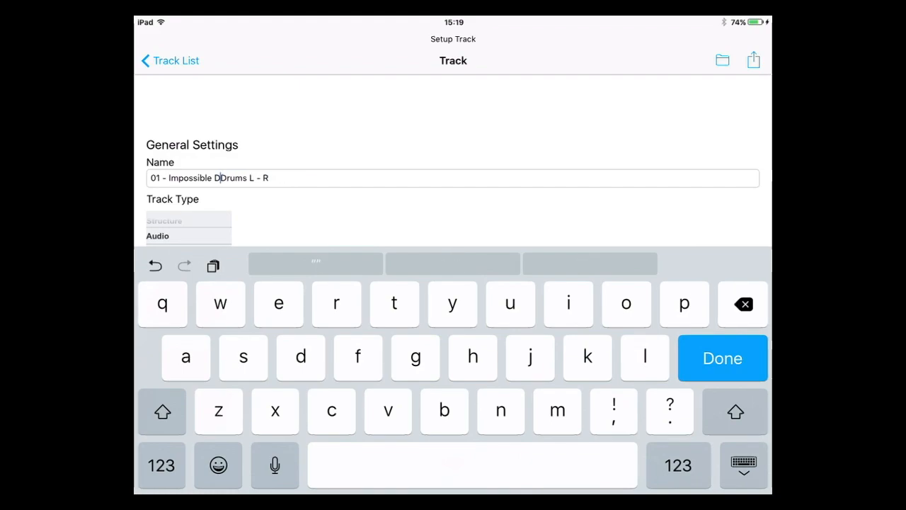
{"action": "left_click", "coordinate": [742, 304]}
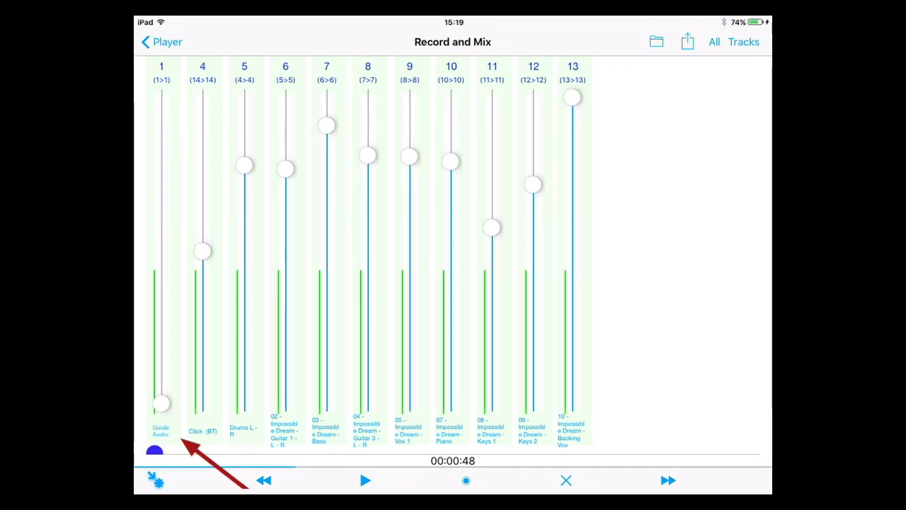
Step: Raise the Click (BT) fader and open its Setup Track page (click mp3, volume 70, channel 14)
{"action": "left_click", "coordinate": [159, 432]}
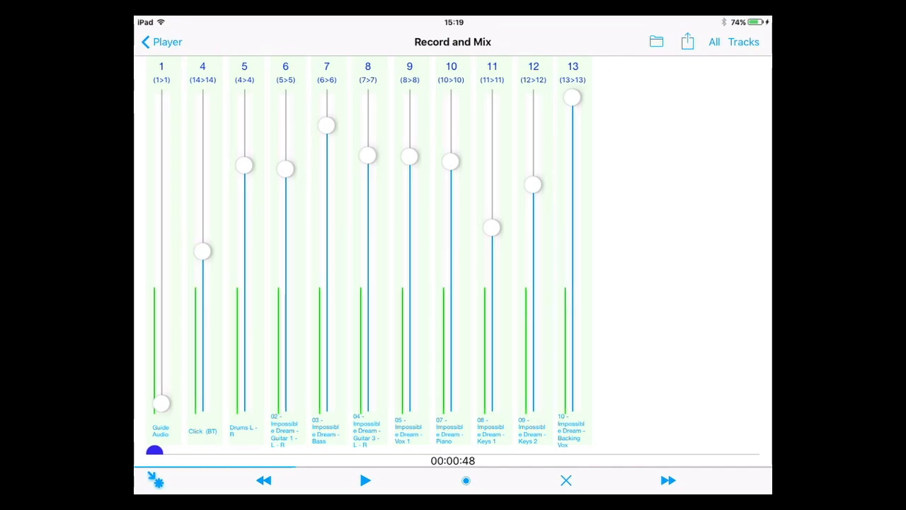
{"action": "left_click_drag", "start_coordinate": [202, 251], "coordinate": [201, 139]}
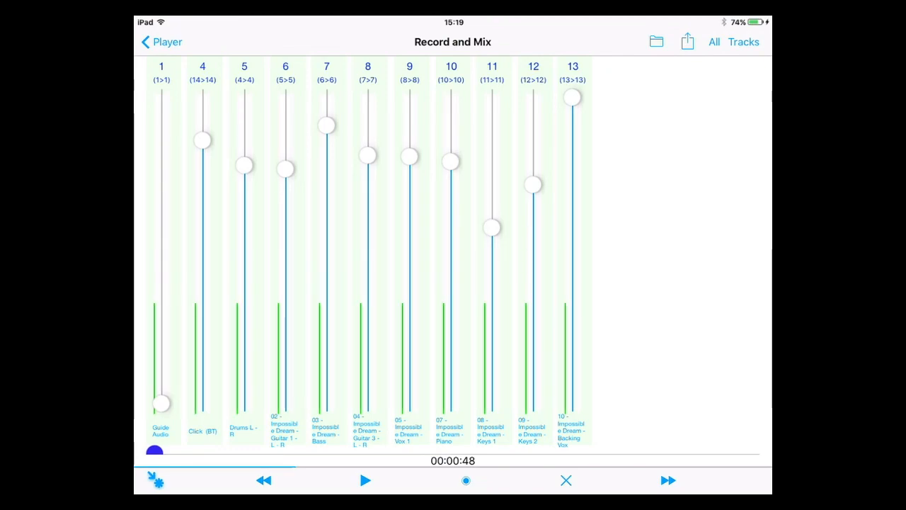
{"action": "left_click_drag", "start_coordinate": [203, 139], "coordinate": [203, 186]}
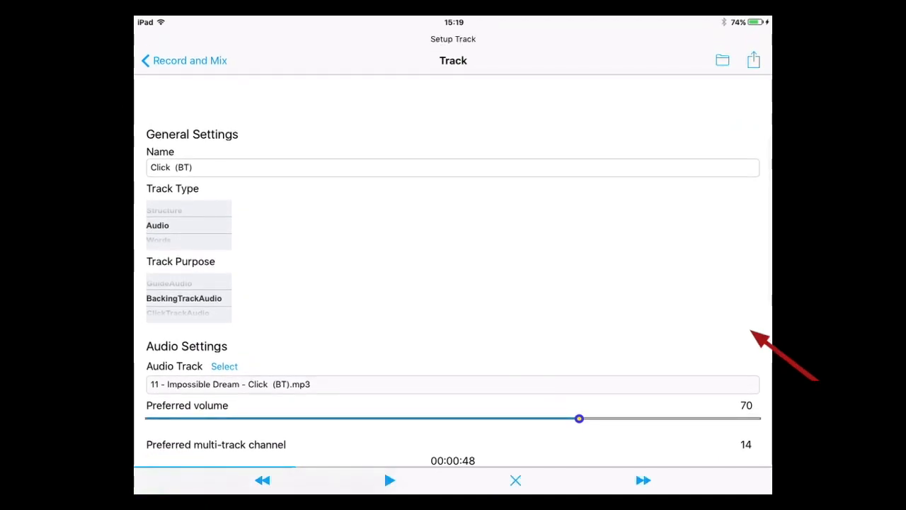
Step: Set Click (BT)'s preferred multi-track channel to 1, giving mixer routing 14>1
{"action": "scroll", "scroll_direction": "down", "scroll_amount": 3}
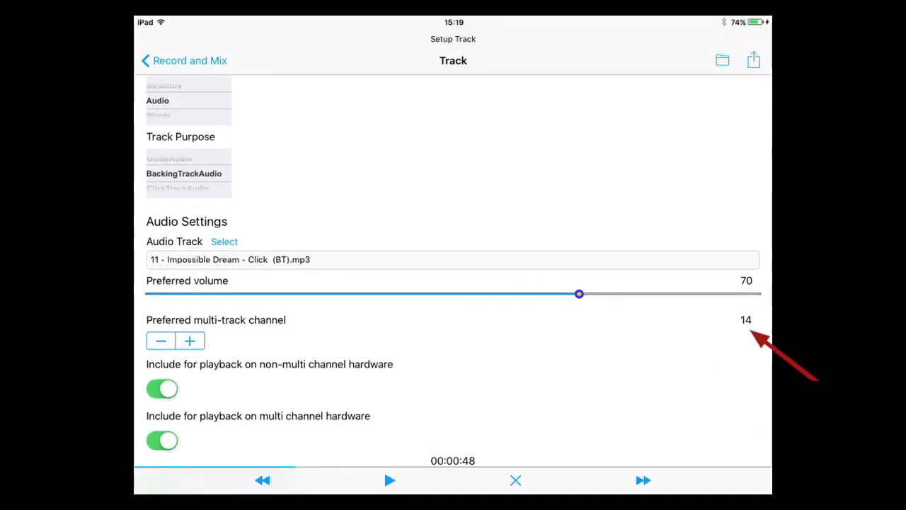
{"action": "left_click", "coordinate": [161, 341]}
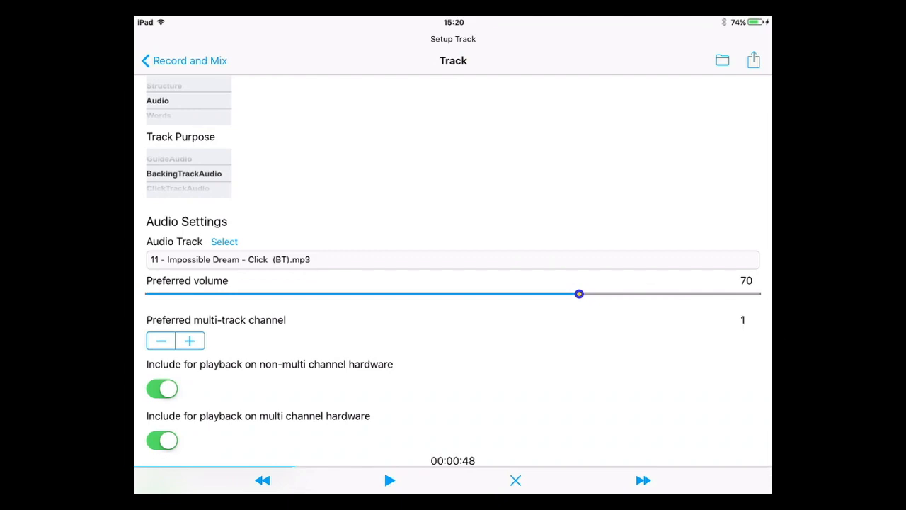
{"action": "scroll", "scroll_direction": "down", "scroll_amount": 3}
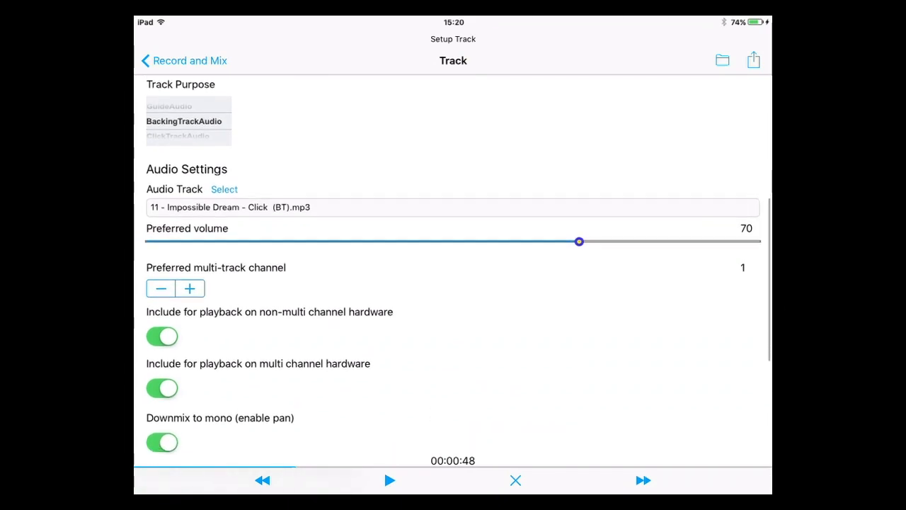
{"action": "scroll", "scroll_direction": "down", "scroll_amount": 3}
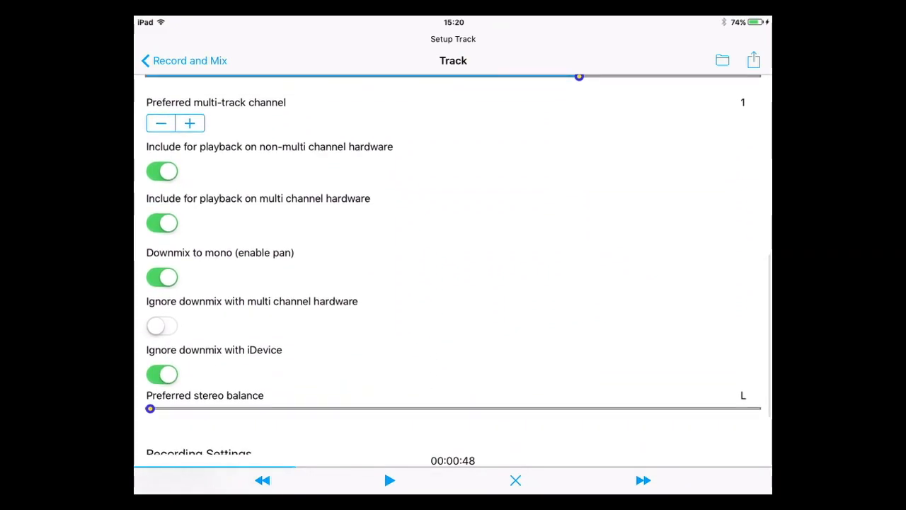
{"action": "scroll", "scroll_direction": "down", "scroll_amount": 3}
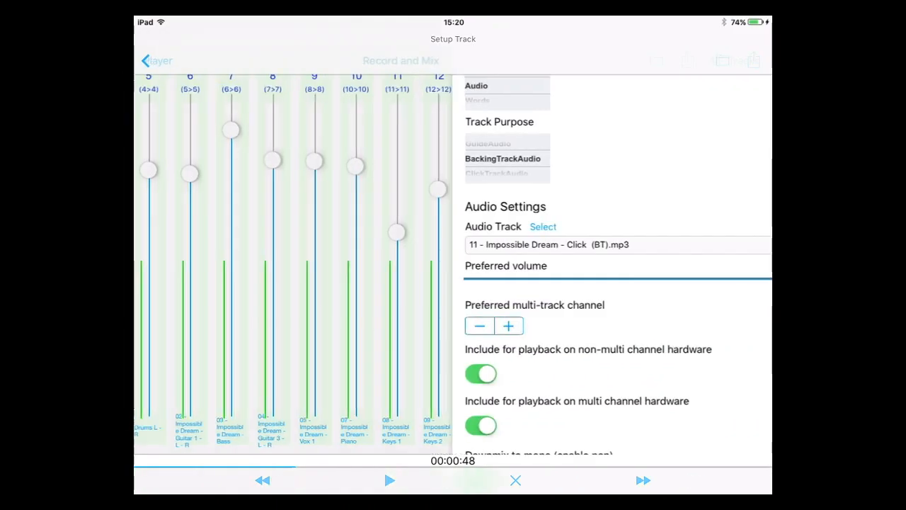
{"action": "left_click", "coordinate": [516, 481]}
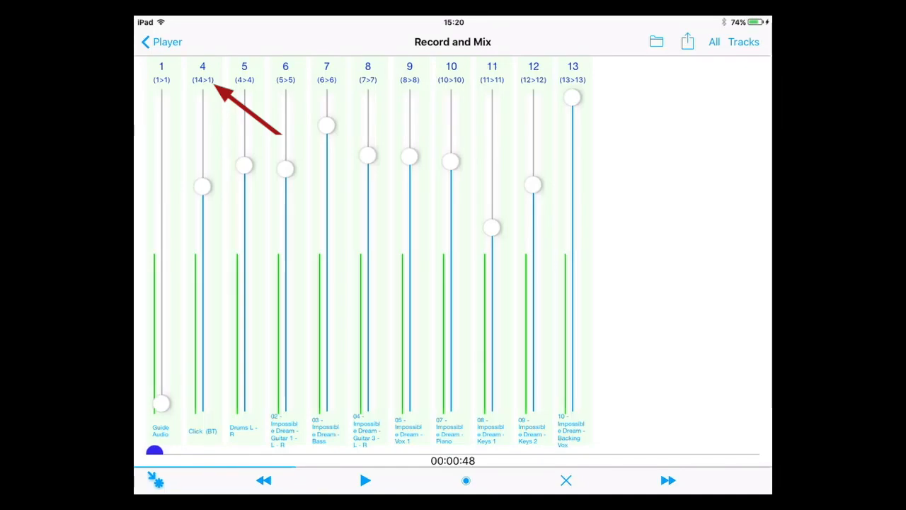
Step: Long-press Click (BT) to reopen its Setup Track page, confirming multi-track channel 1
{"action": "left_click", "coordinate": [204, 73]}
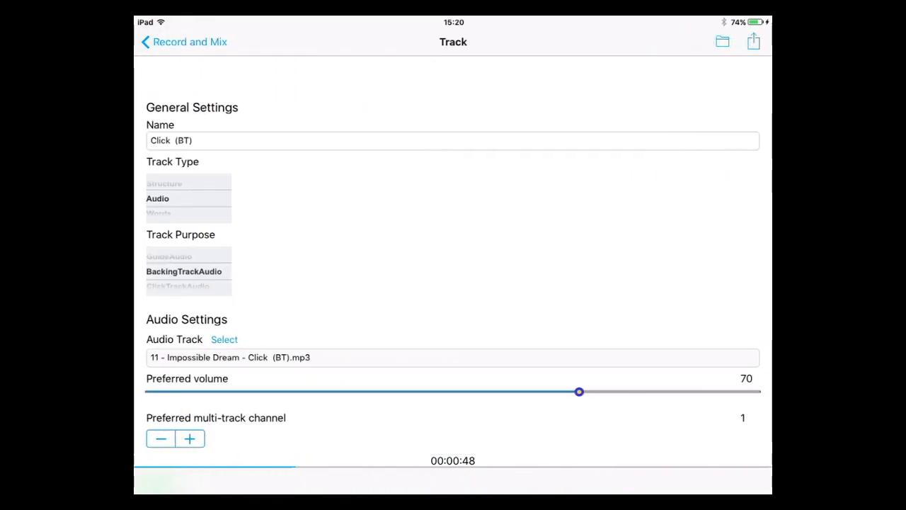
Step: Set Click (BT)'s record-input channel to 1 for 1>1 routing and push its fader to full
{"action": "scroll", "scroll_direction": "down", "scroll_amount": 3}
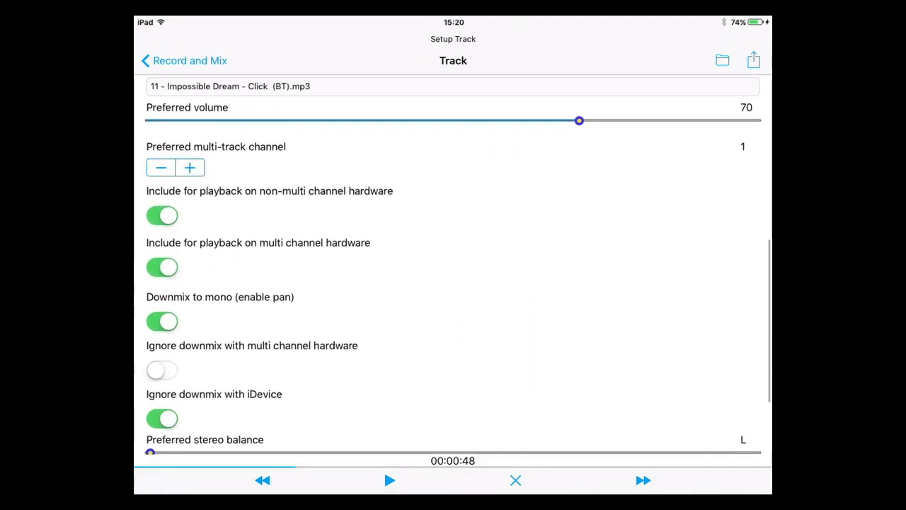
{"action": "scroll", "scroll_direction": "down", "scroll_amount": 3}
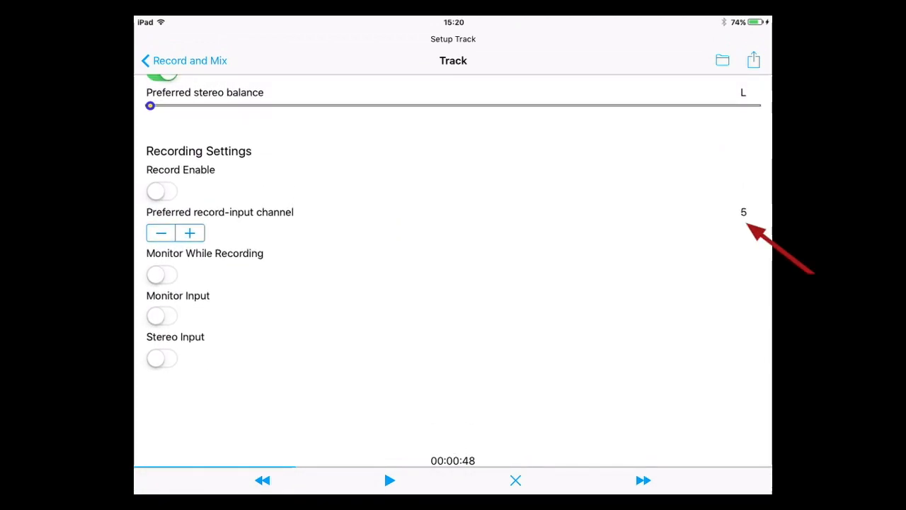
{"action": "left_click", "coordinate": [161, 233]}
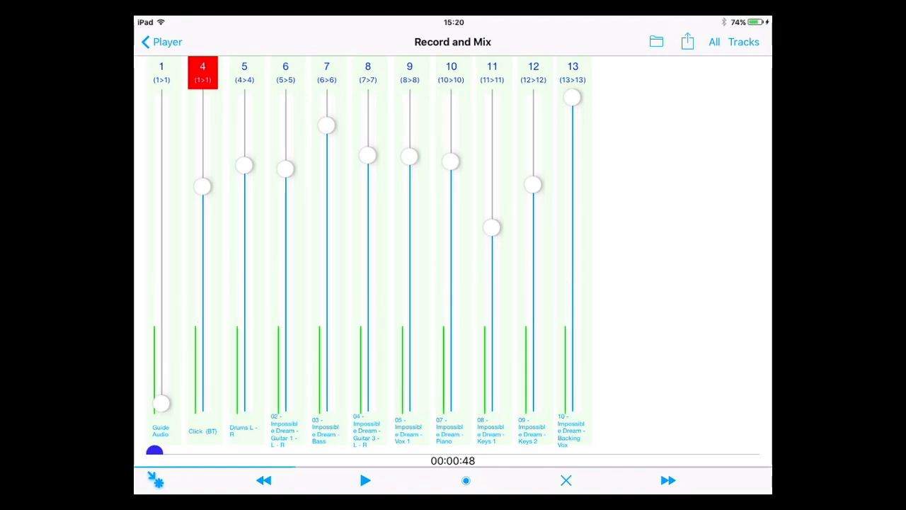
{"action": "left_click_drag", "start_coordinate": [201, 185], "coordinate": [202, 120]}
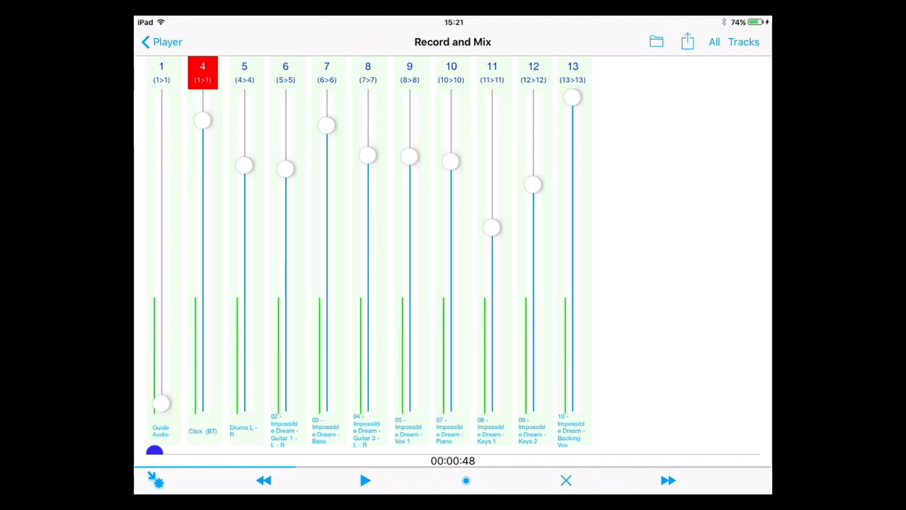